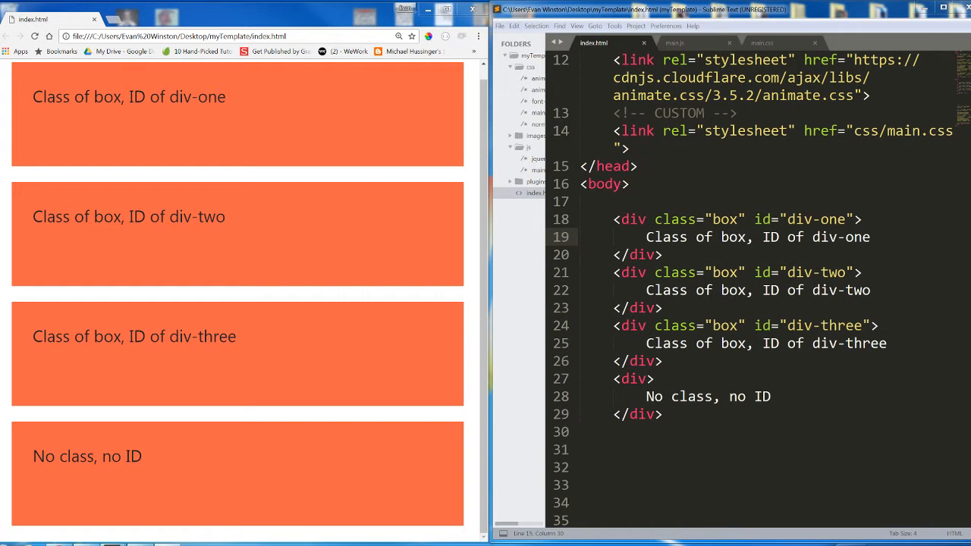
pyautogui.moveTo(654, 291)
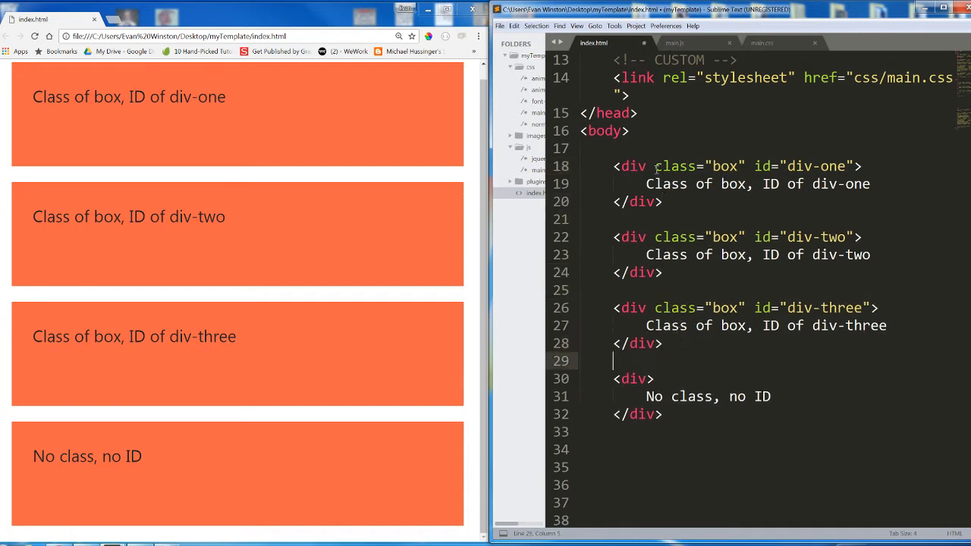
# Space out the div blocks in index.html, glance at main.css, and switch to the empty main.js
pyautogui.doubleClick(698, 166)
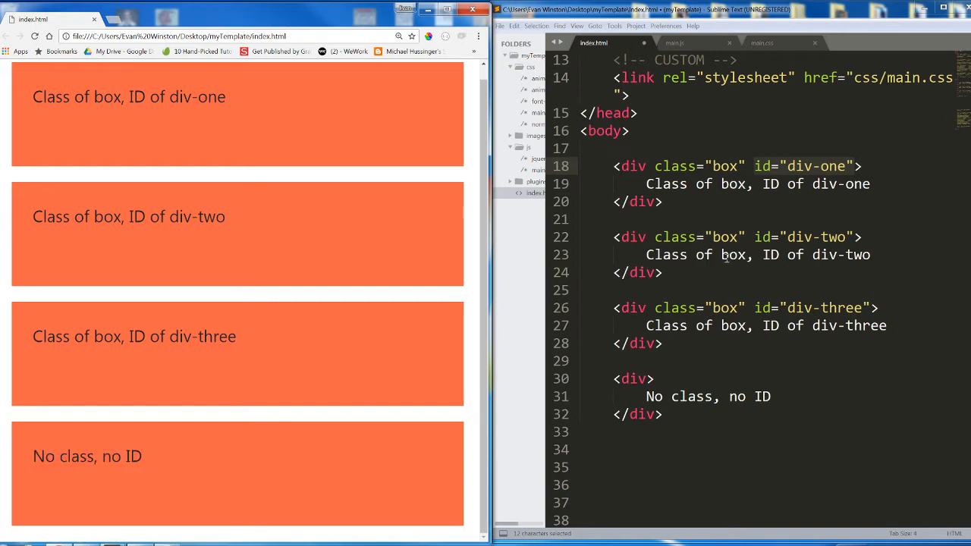
pyautogui.click(762, 42)
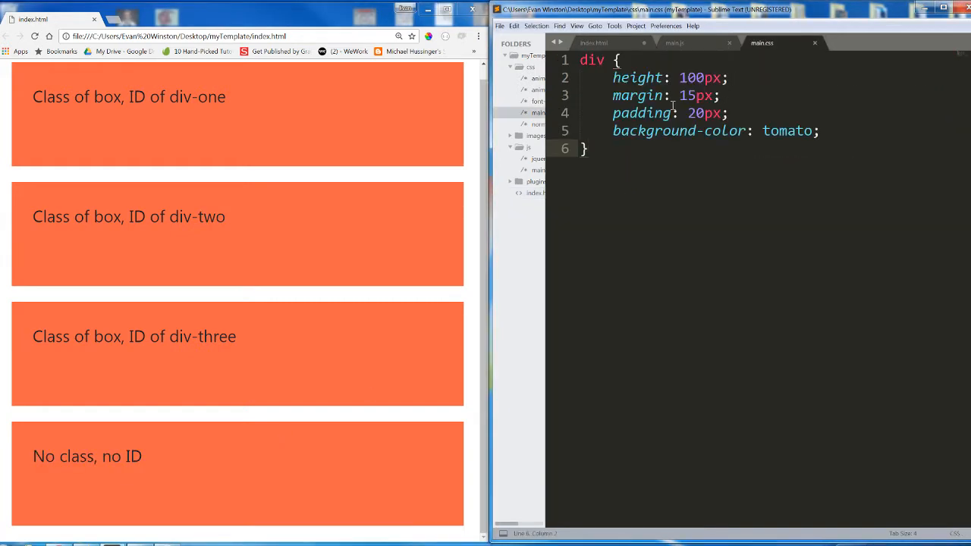
pyautogui.click(595, 43)
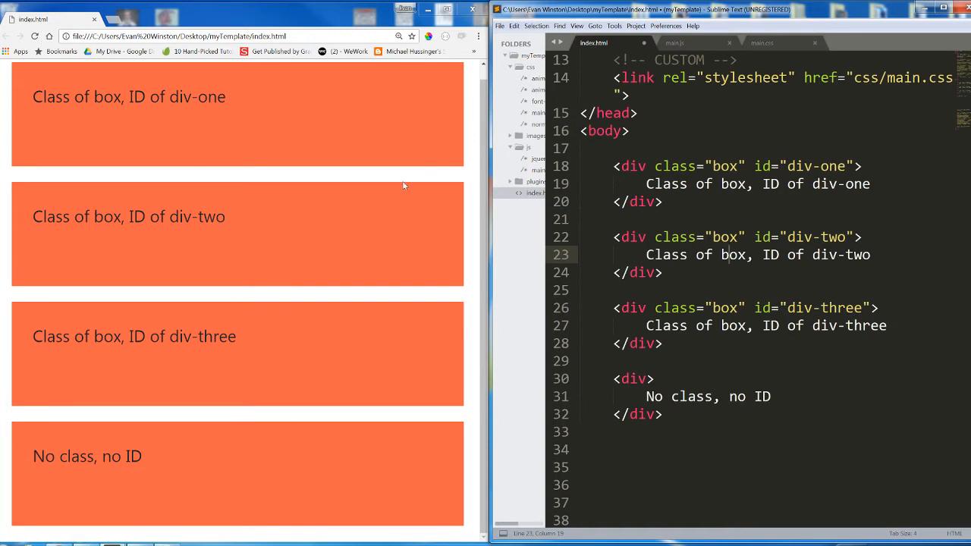
pyautogui.moveTo(641, 82)
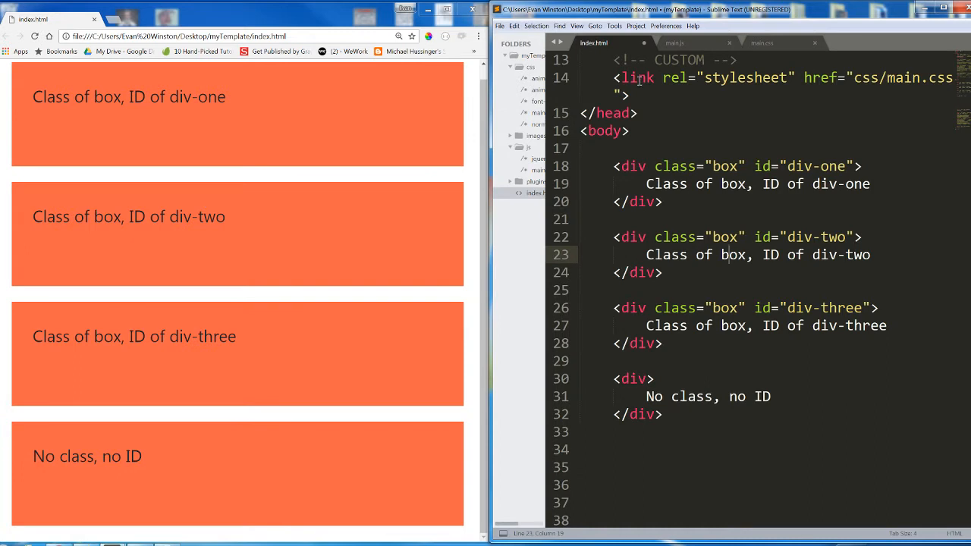
pyautogui.click(674, 43)
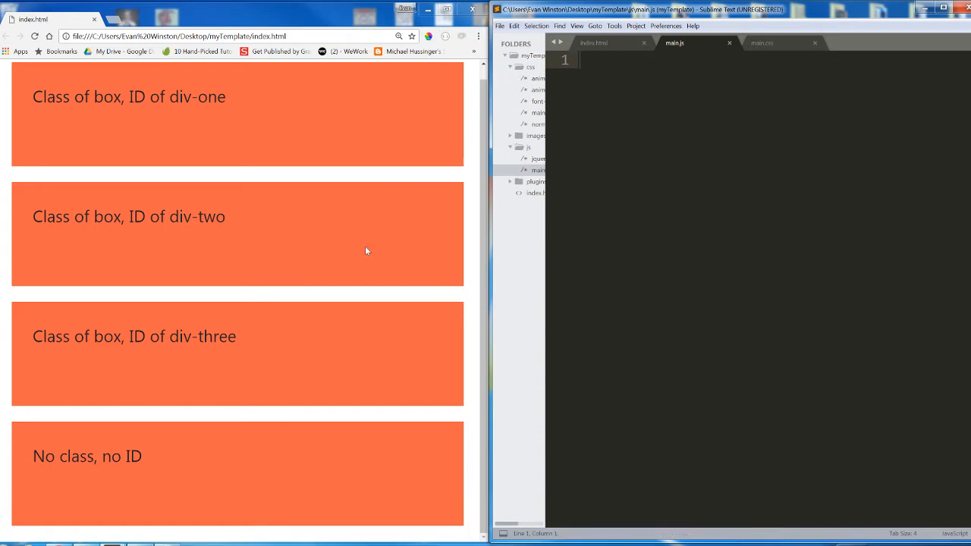
pyautogui.moveTo(385, 365)
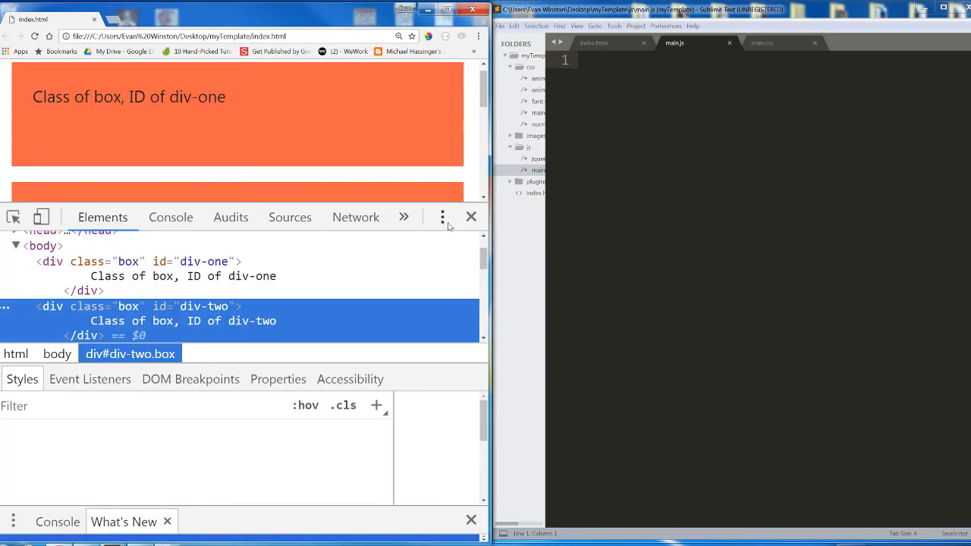
# Dock DevTools beside the page and bring up the Console panel
pyautogui.click(443, 217)
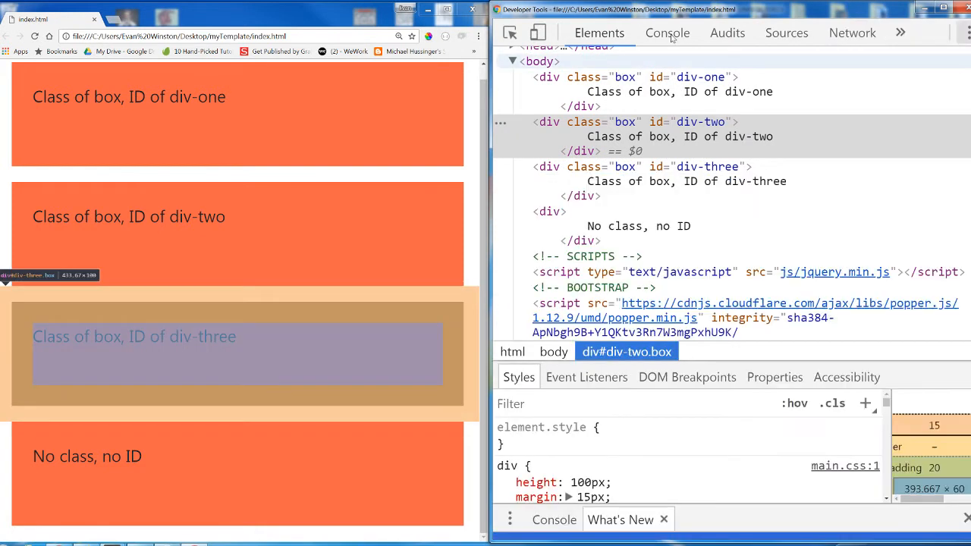
pyautogui.click(667, 33)
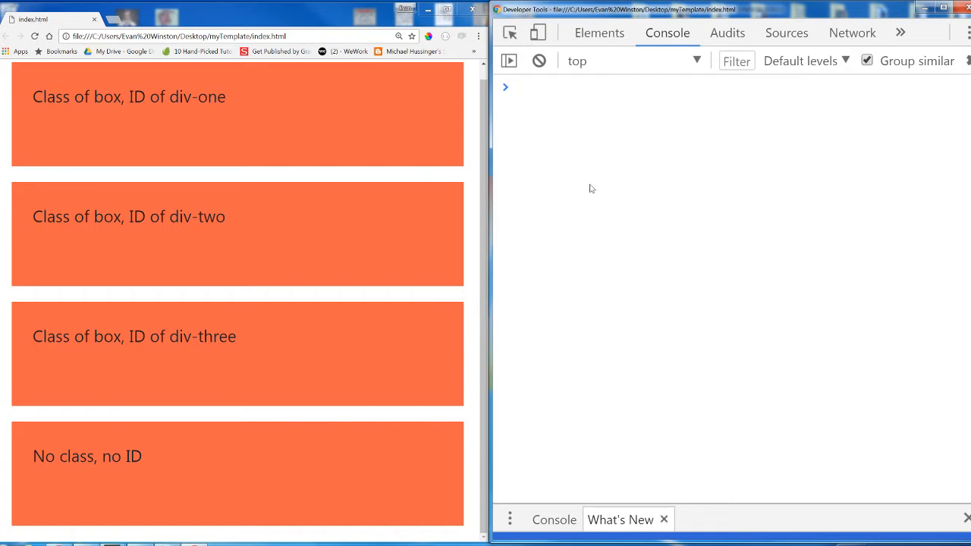
# Run document.getElementById("div-two") to return the single div-two element
pyautogui.write('document.getElementById("div-two')
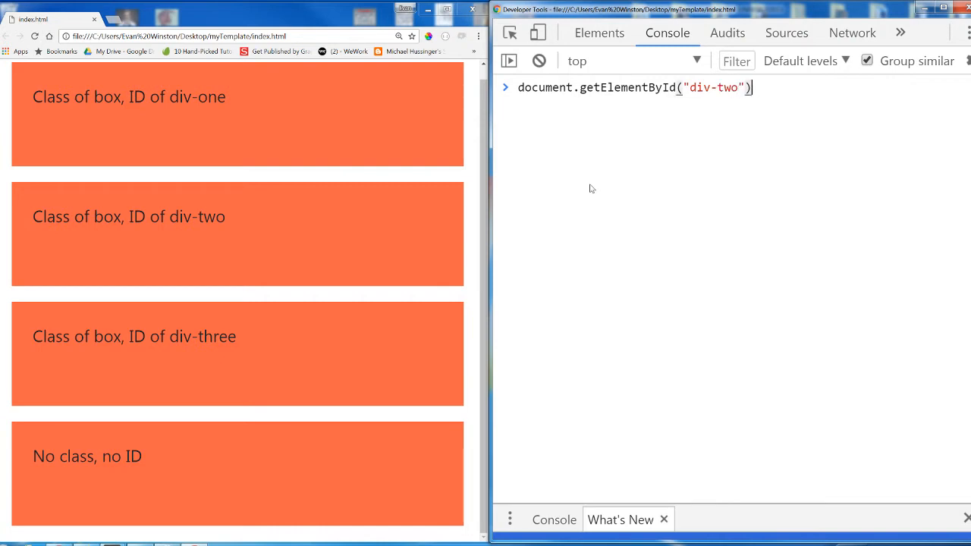
pyautogui.press('Enter')
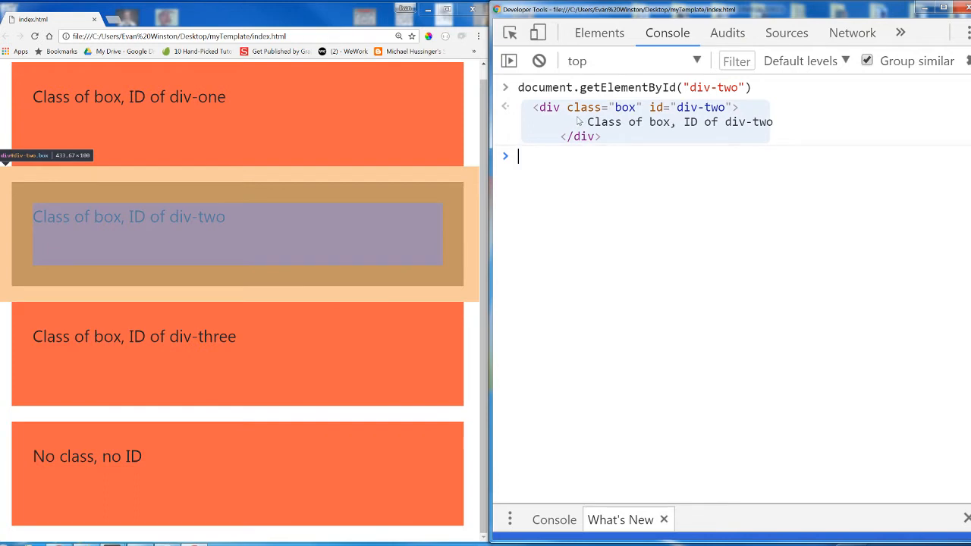
pyautogui.moveTo(762, 89)
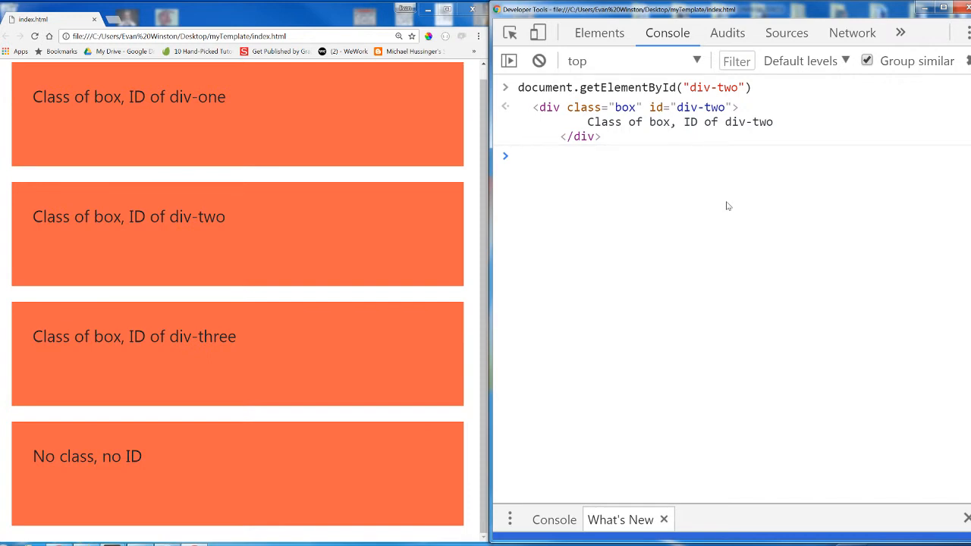
# Write document.getElementsByClassName("box") in the console and highlight the earlier div-two result
pyautogui.write('document.getElementsB')
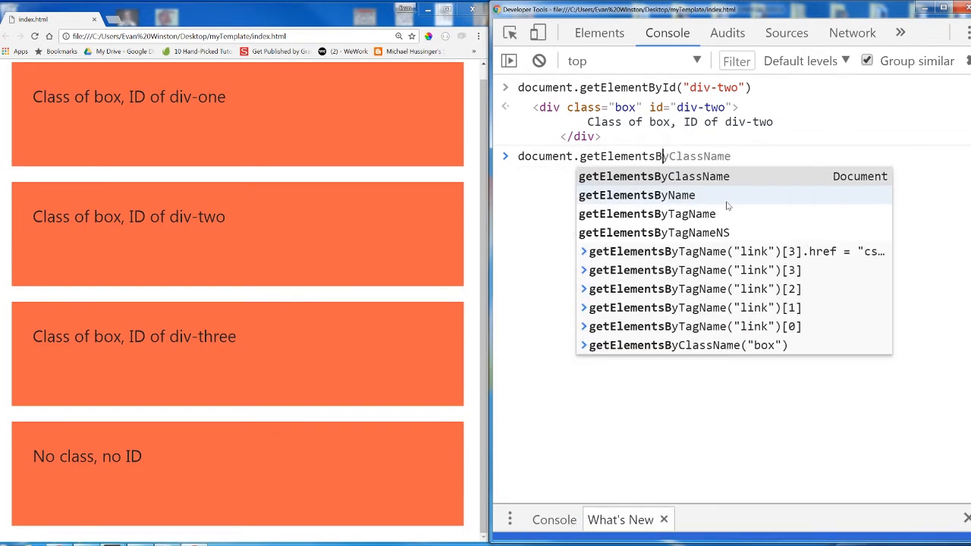
pyautogui.write('yClassName')
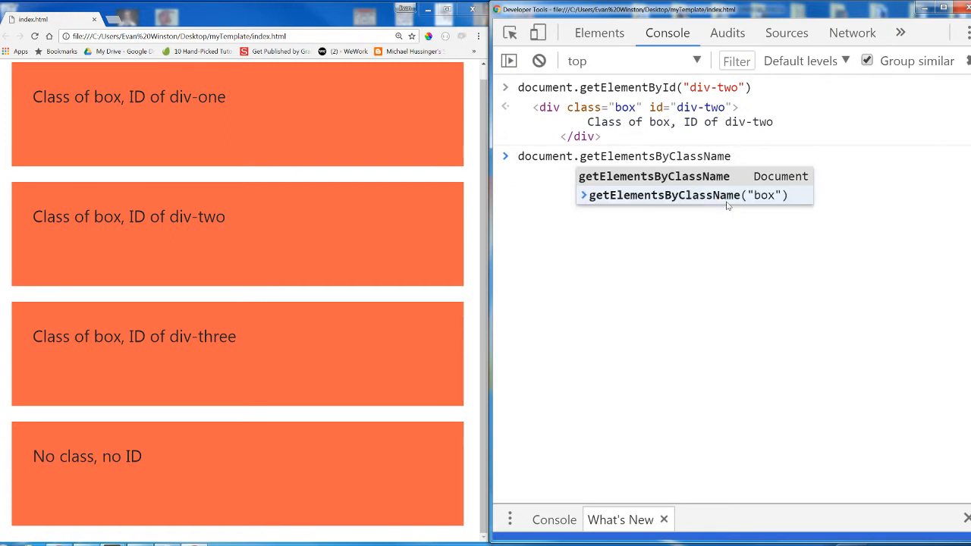
pyautogui.write('()')
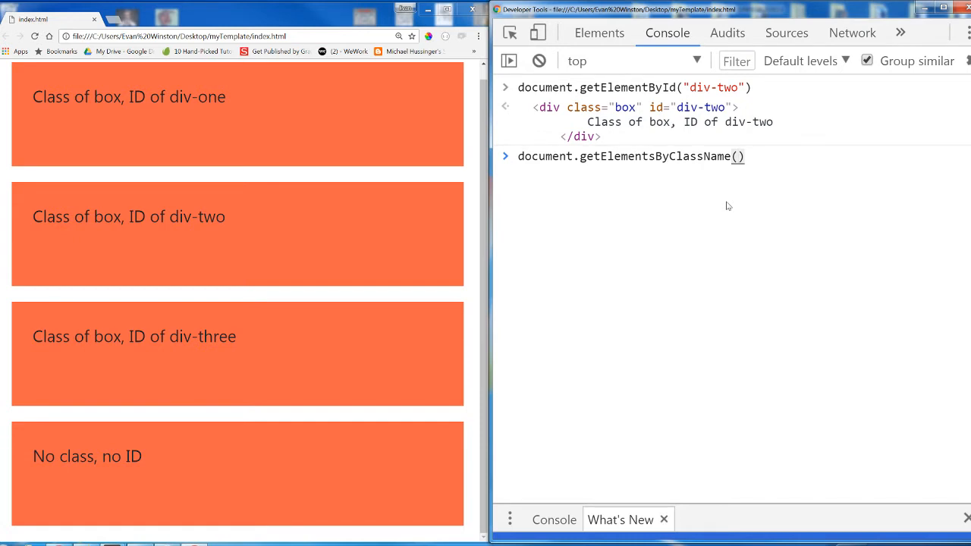
pyautogui.write('"')
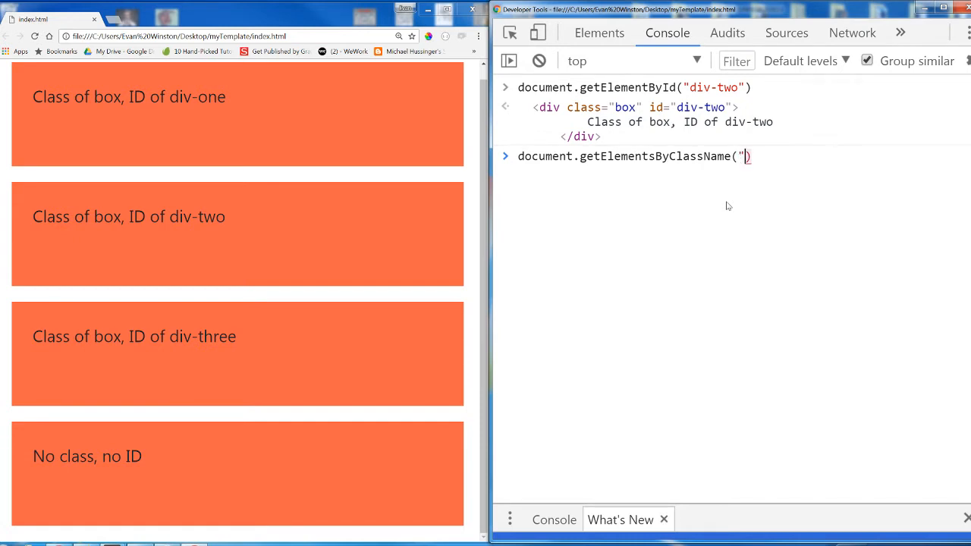
pyautogui.write('box')
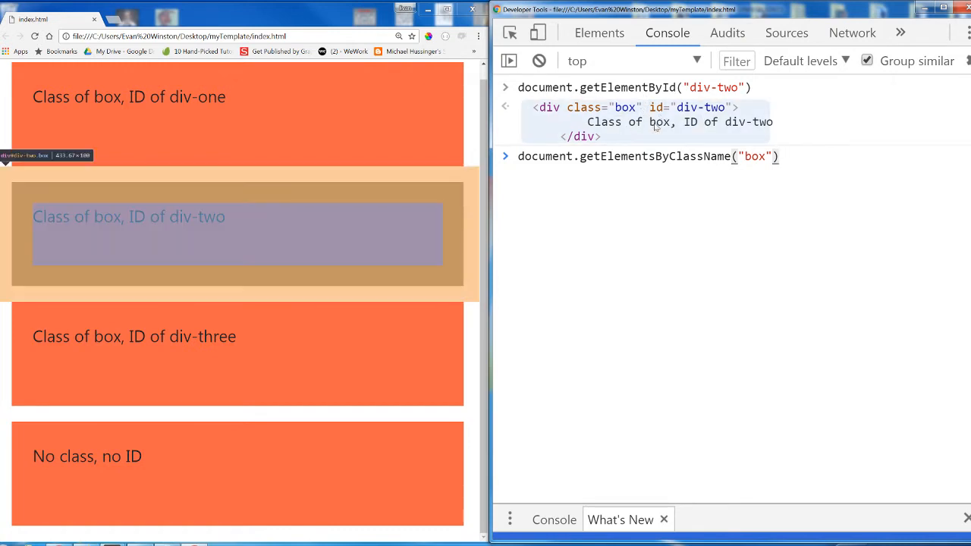
pyautogui.moveTo(522, 93)
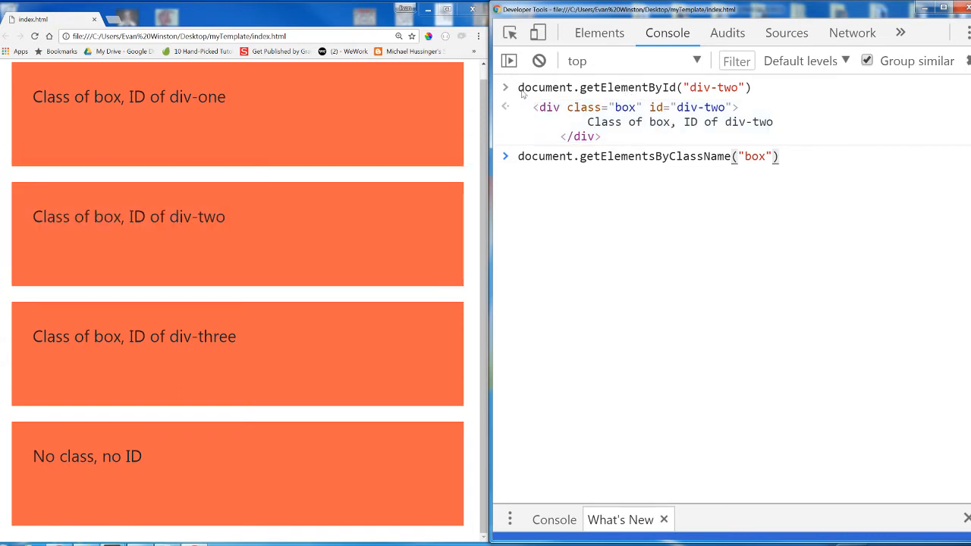
pyautogui.moveTo(584, 94)
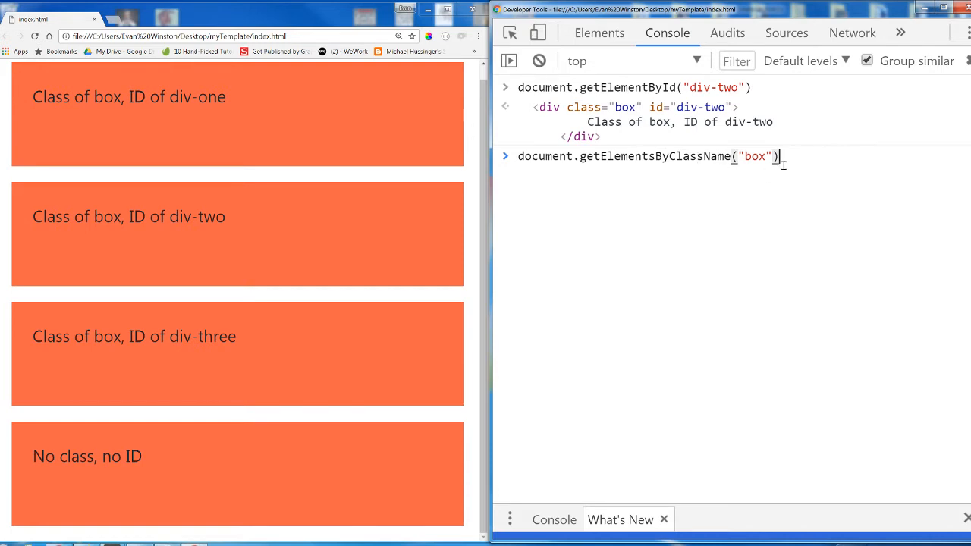
pyautogui.moveTo(801, 176)
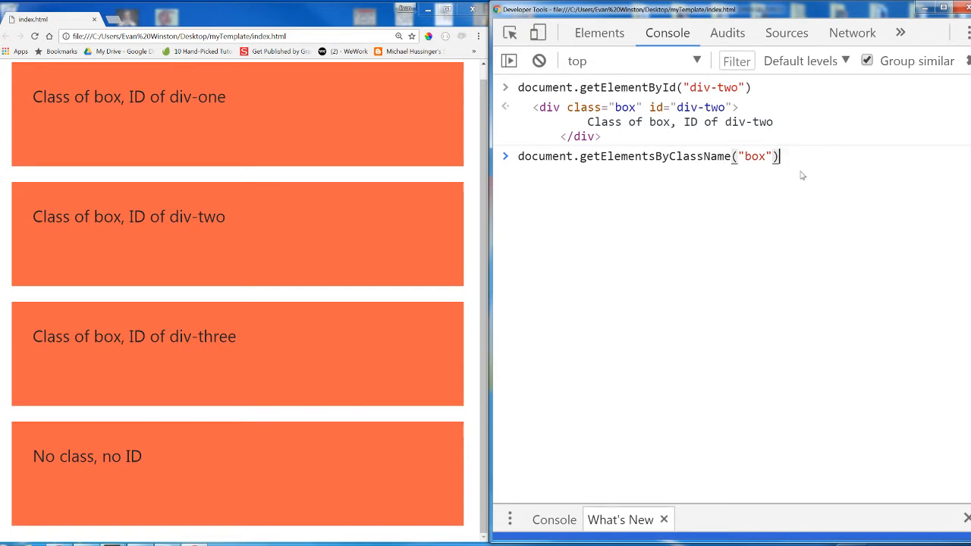
pyautogui.moveTo(271, 330)
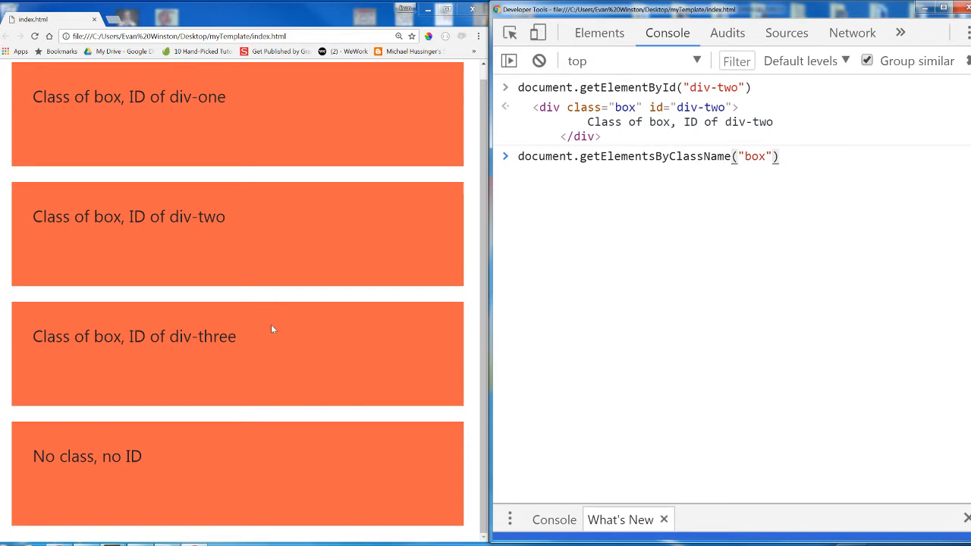
pyautogui.moveTo(273, 370)
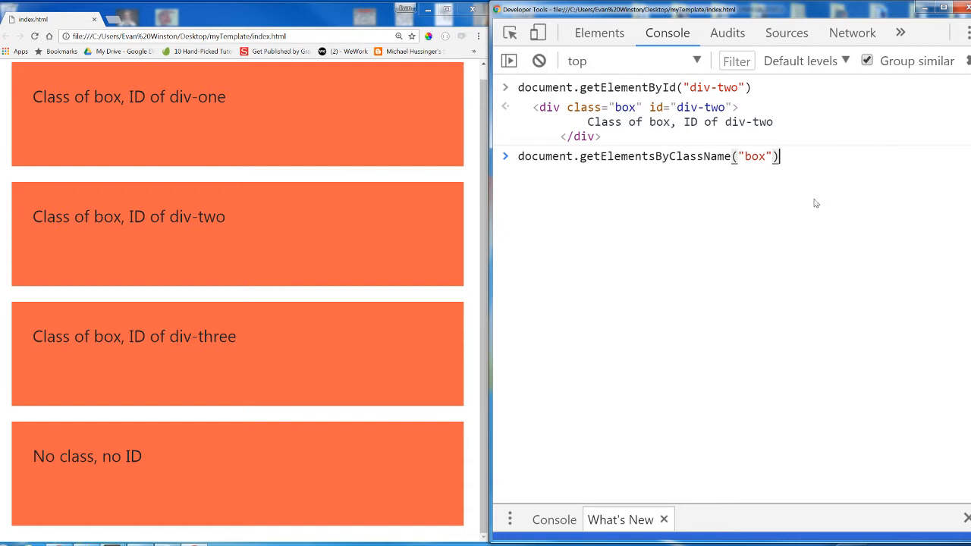
pyautogui.moveTo(628, 122)
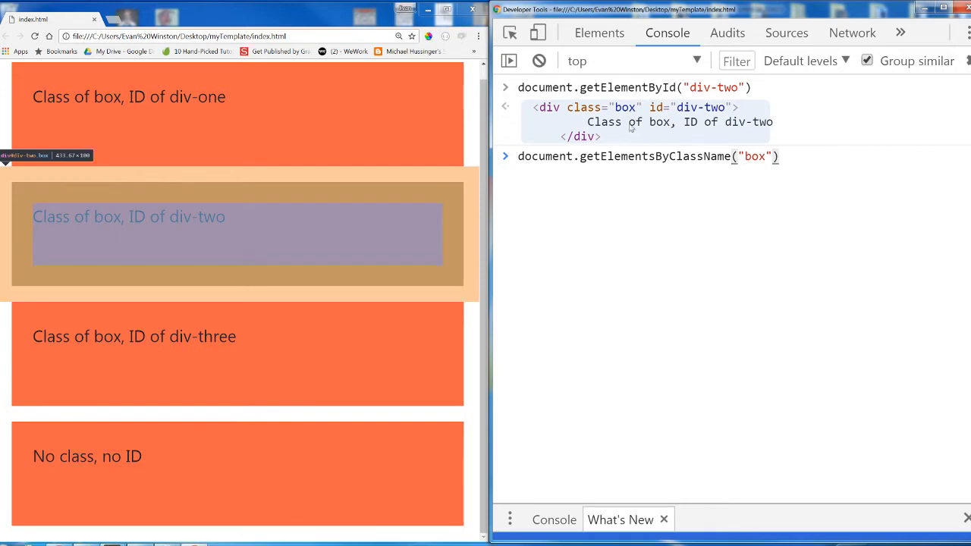
pyautogui.moveTo(645, 127)
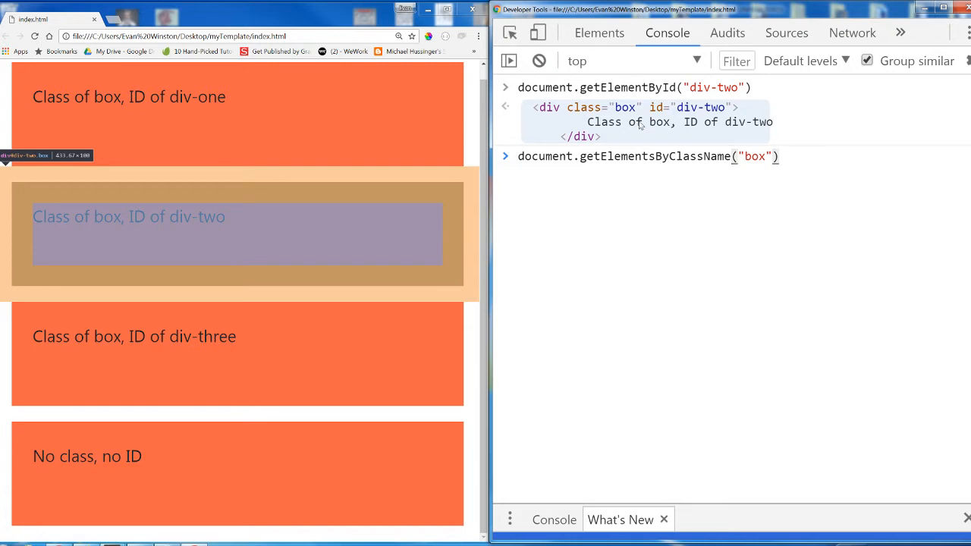
pyautogui.moveTo(756, 86)
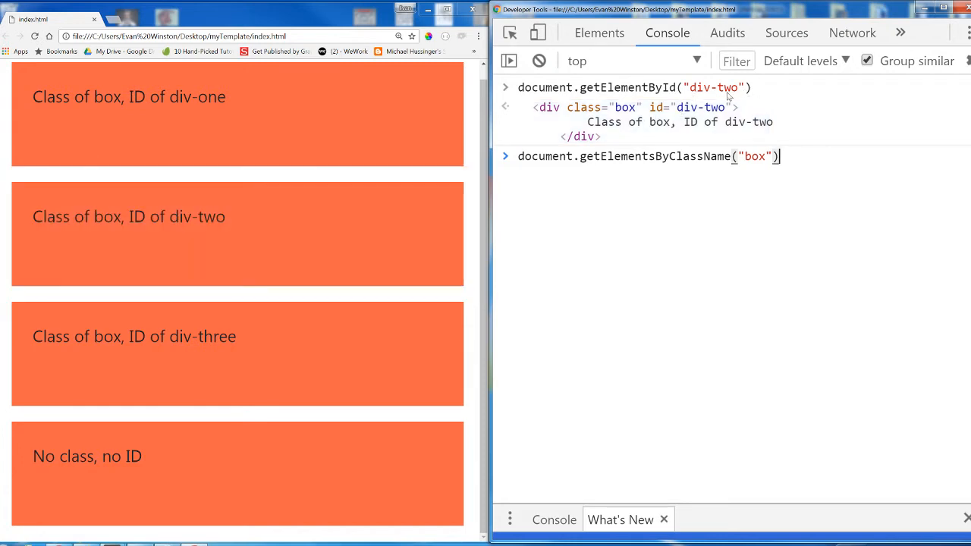
pyautogui.tripleClick(634, 86)
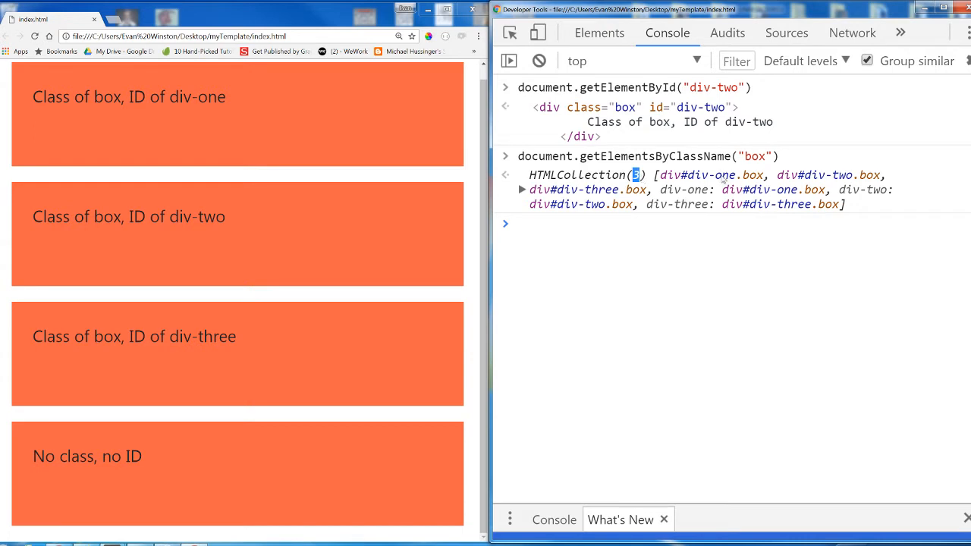
pyautogui.moveTo(563, 207)
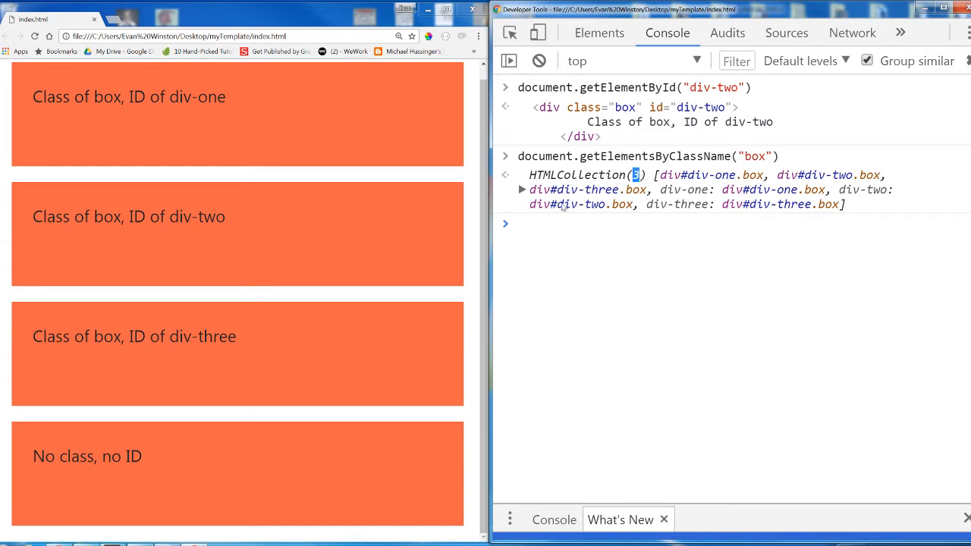
pyautogui.click(522, 190)
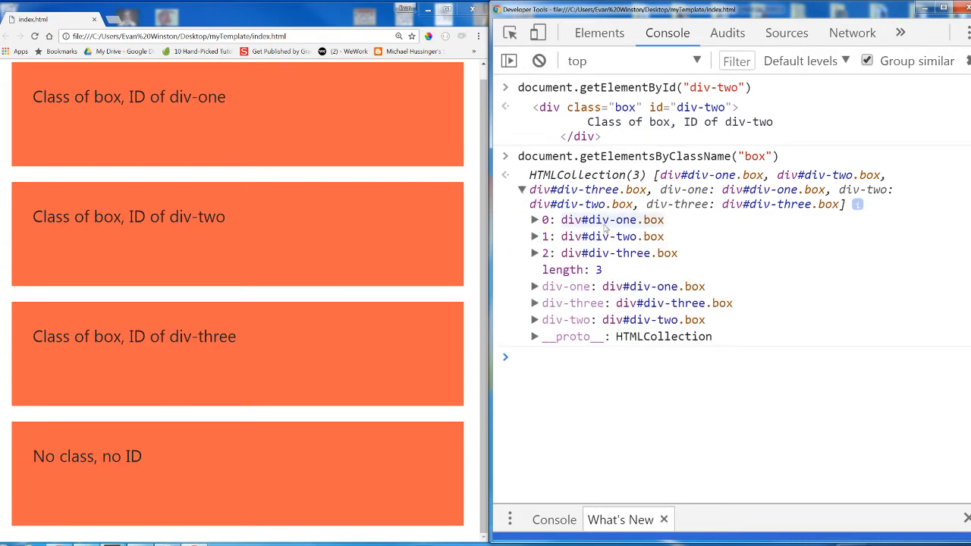
pyautogui.moveTo(612, 237)
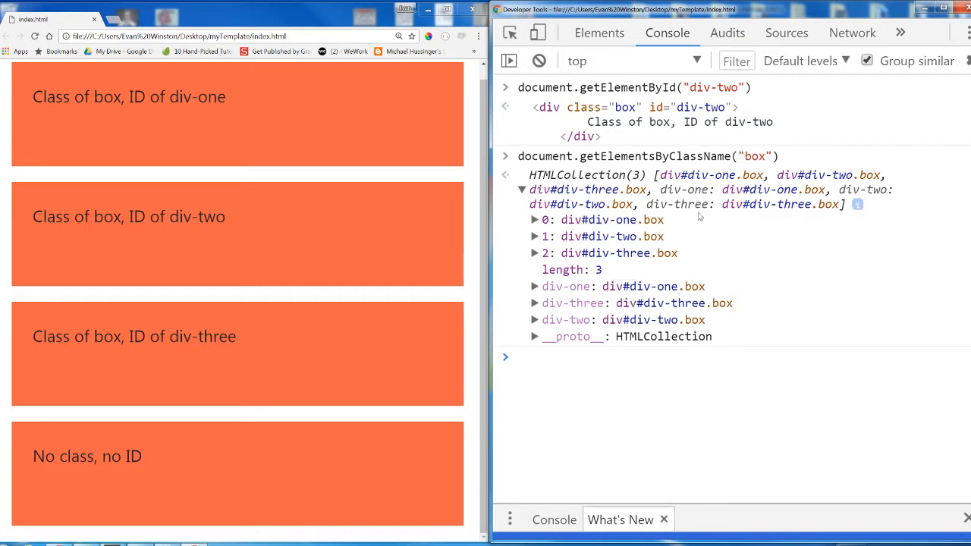
pyautogui.moveTo(832, 217)
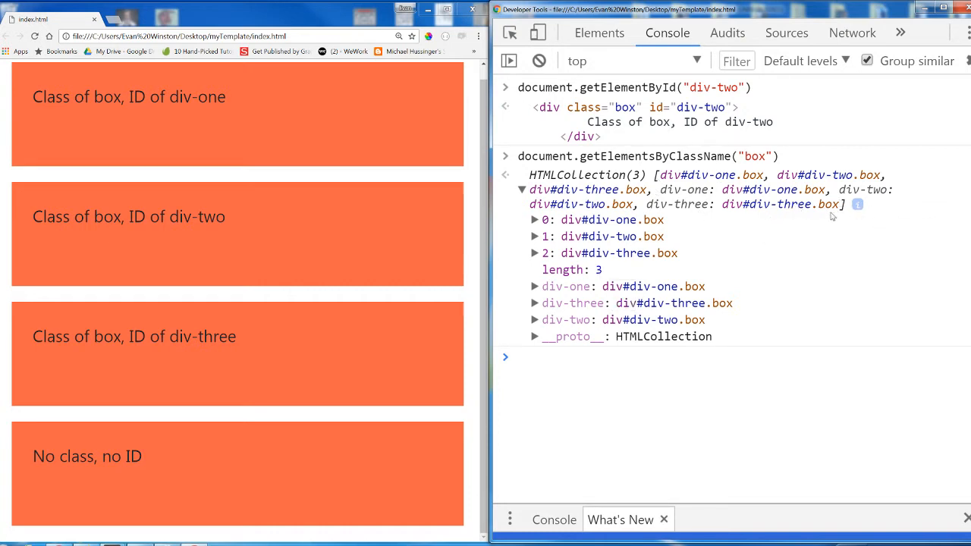
pyautogui.moveTo(841, 211)
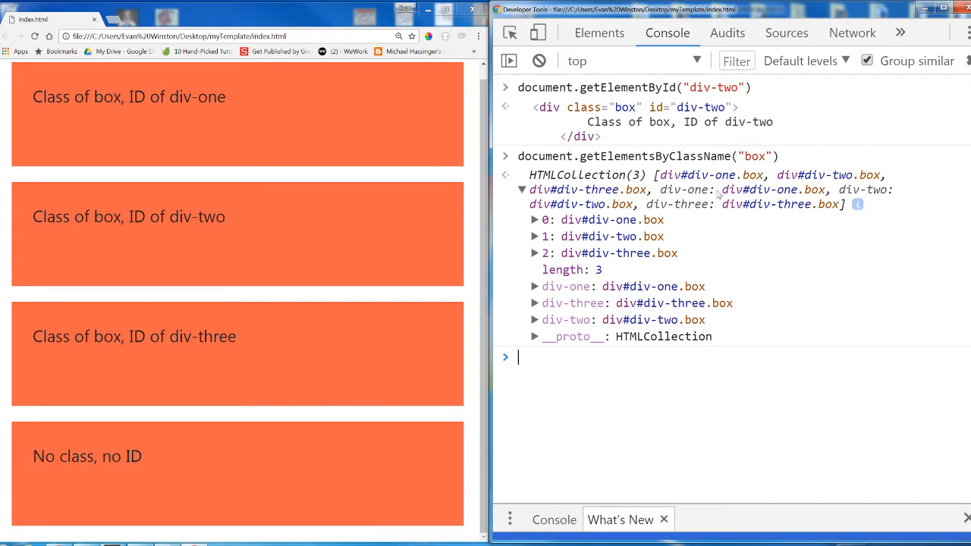
pyautogui.moveTo(595, 231)
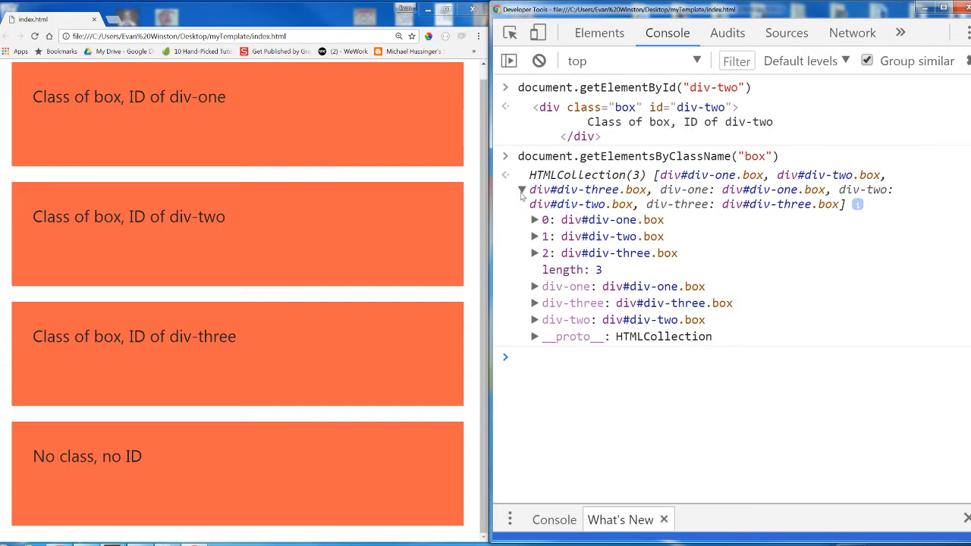
pyautogui.click(522, 190)
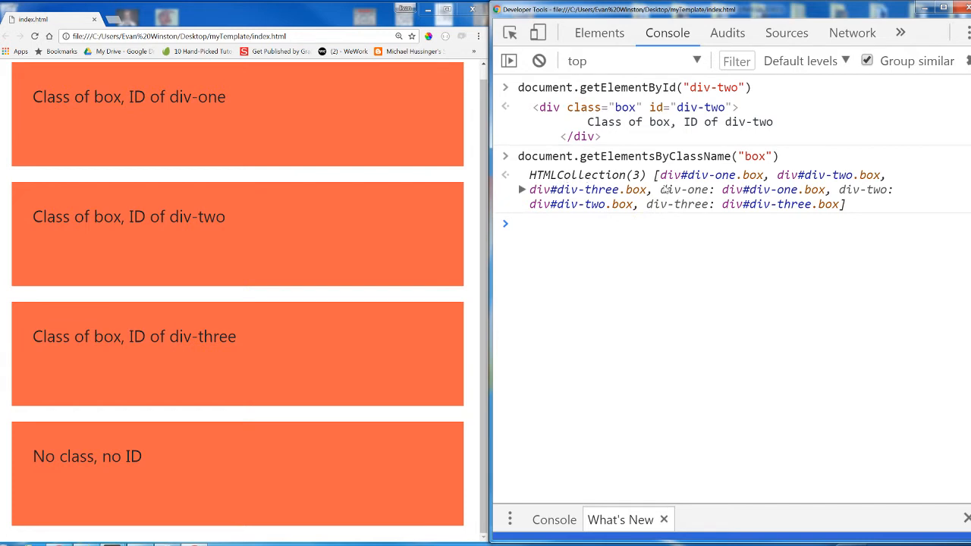
pyautogui.moveTo(622, 185)
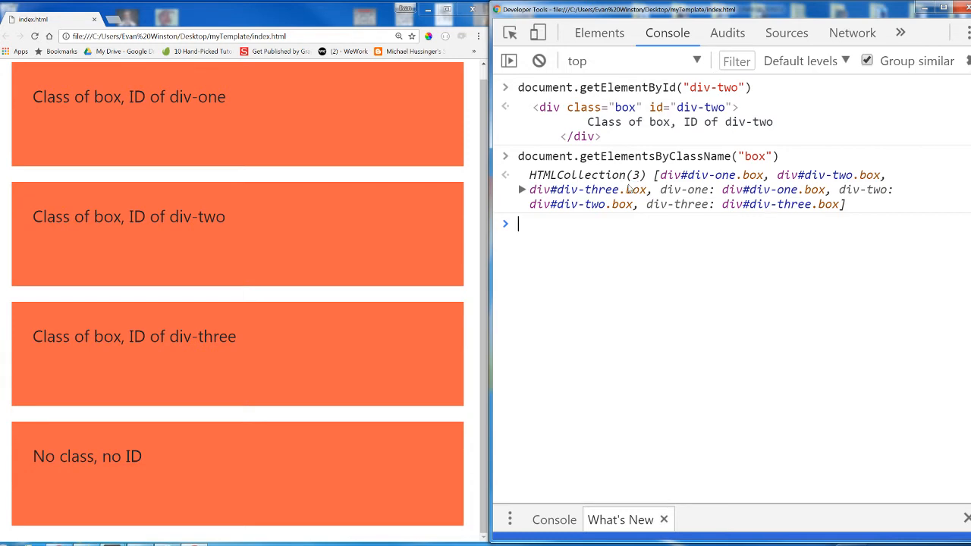
pyautogui.moveTo(660, 181)
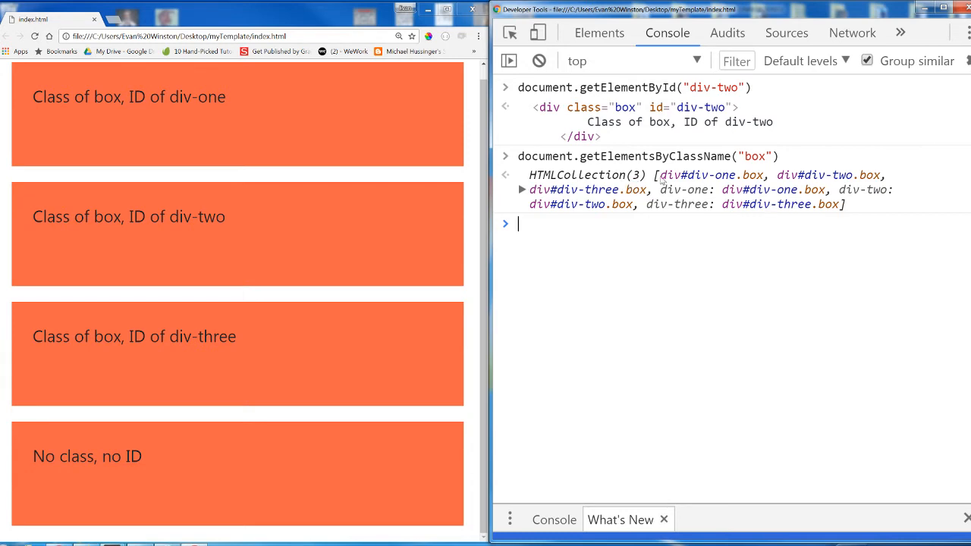
pyautogui.moveTo(852, 205)
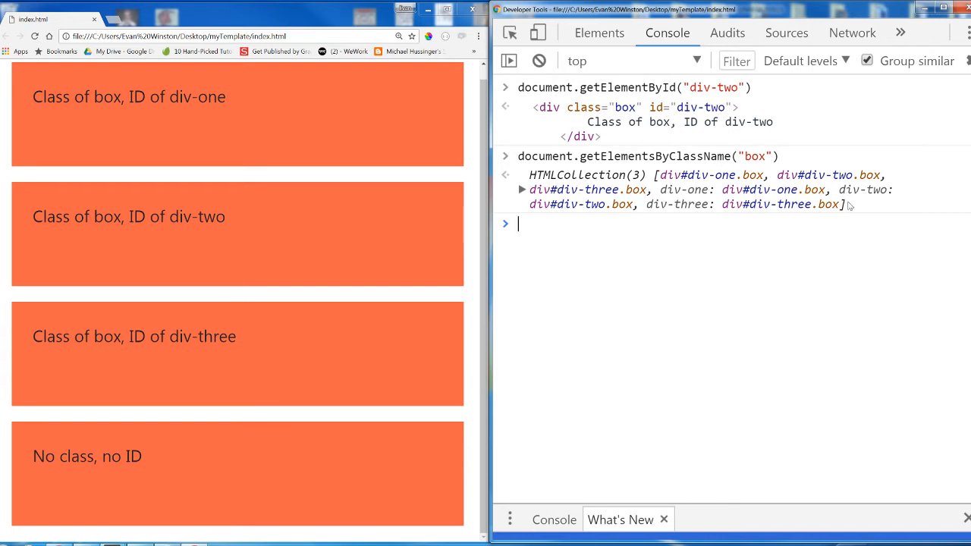
pyautogui.moveTo(851, 211)
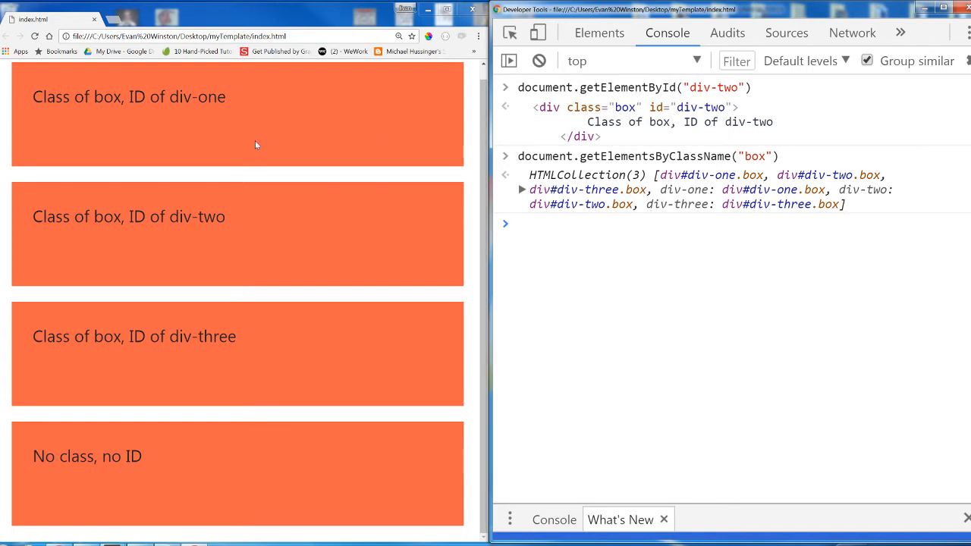
pyautogui.moveTo(410, 295)
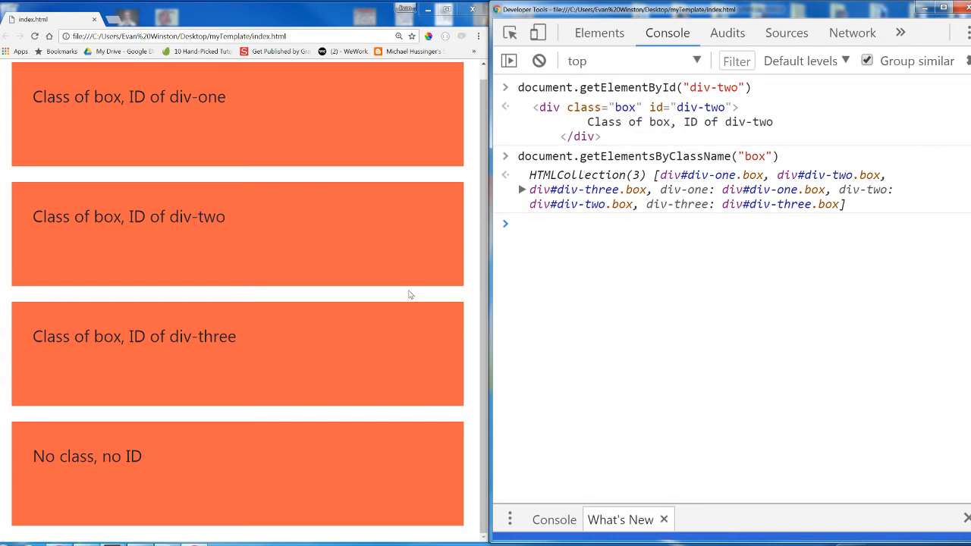
pyautogui.moveTo(627, 332)
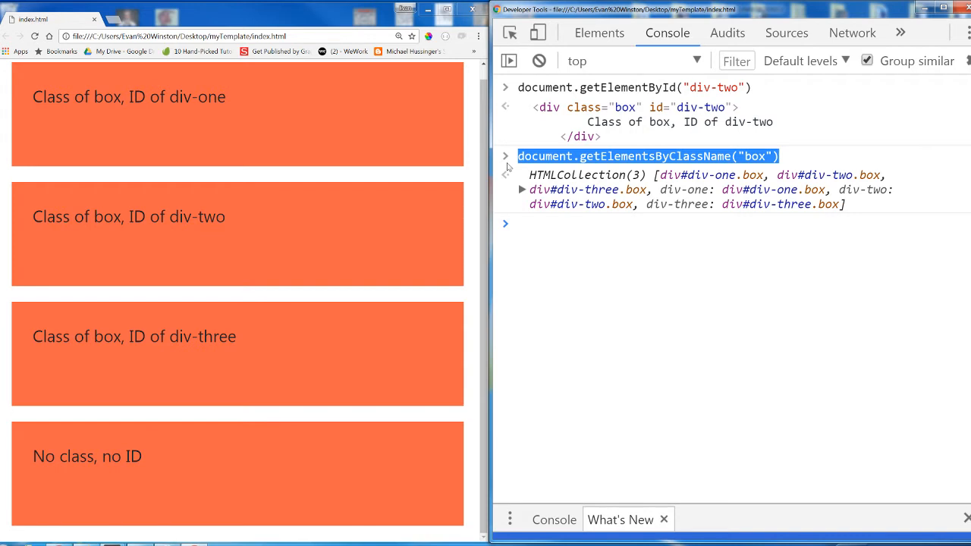
pyautogui.moveTo(656, 186)
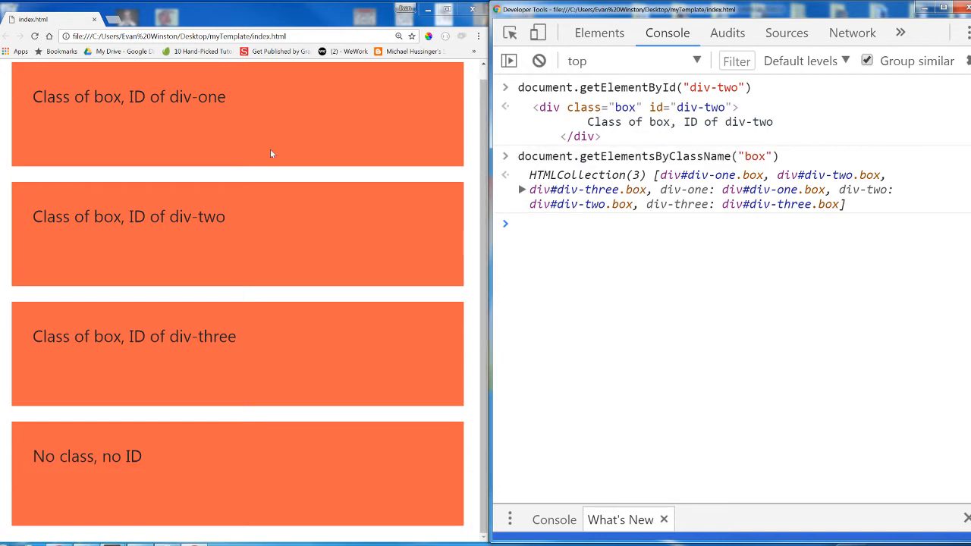
pyautogui.moveTo(73, 215); pyautogui.dragTo(225, 216)
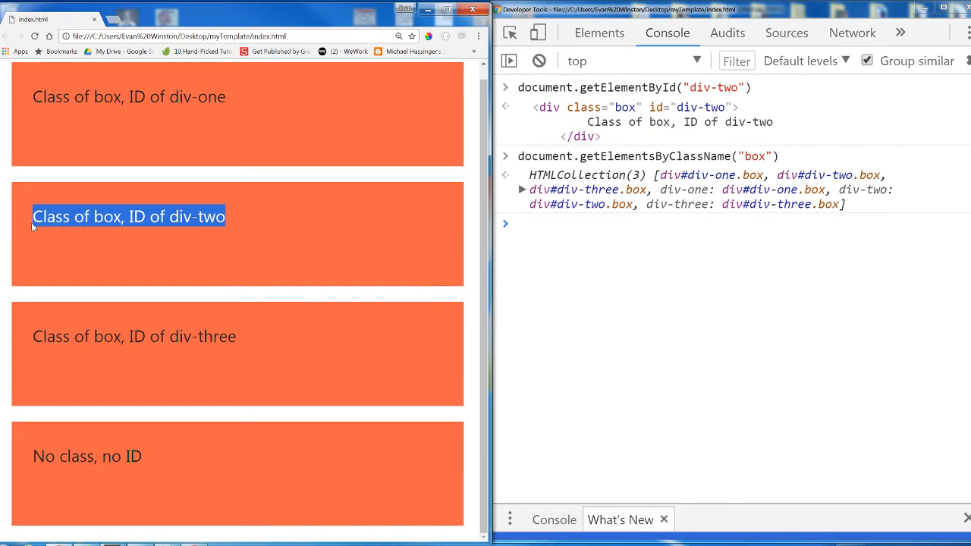
pyautogui.moveTo(584, 159)
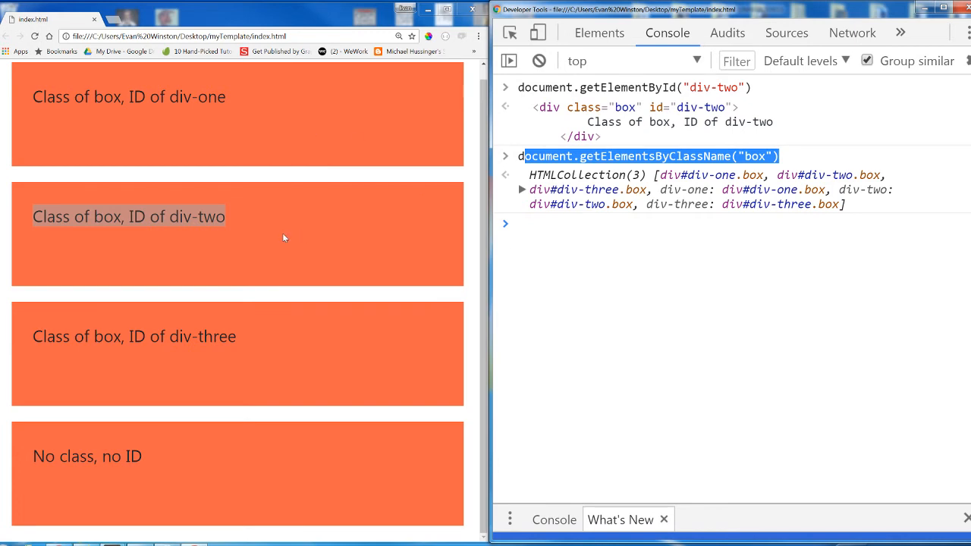
pyautogui.click(790, 297)
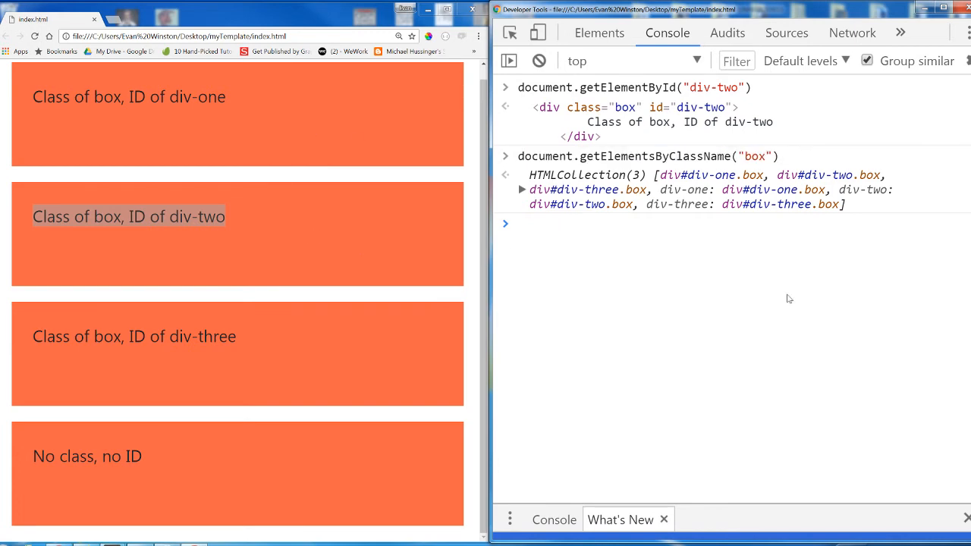
# Run document.getElementsByClassName("box")[1] to return div-two, emphasizing the index and method name
pyautogui.write('document.getElementsByClassName("box")')
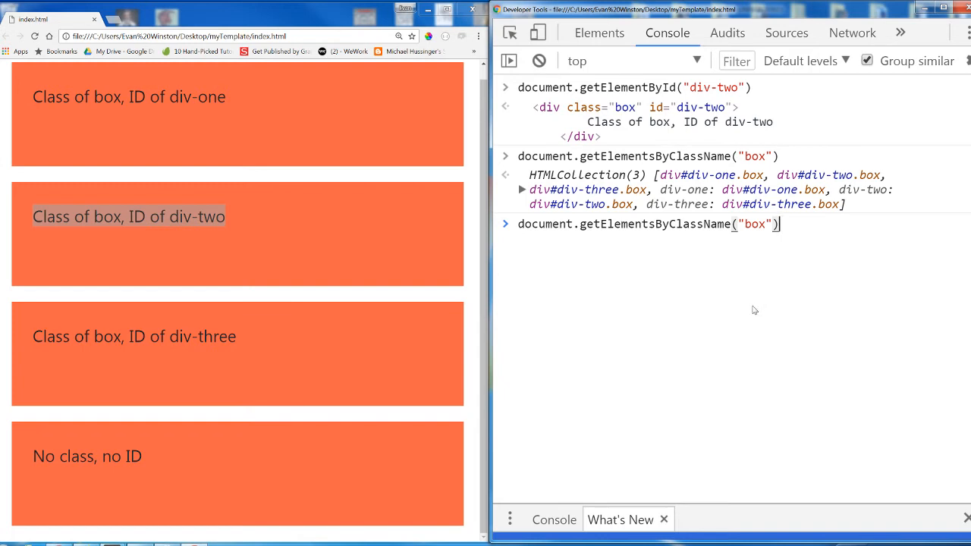
pyautogui.write('[1]')
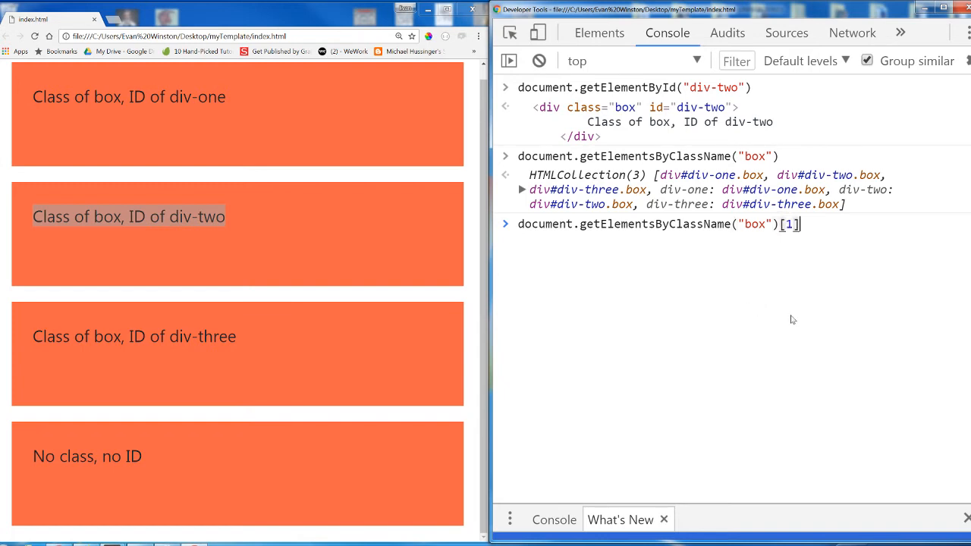
pyautogui.moveTo(772, 325)
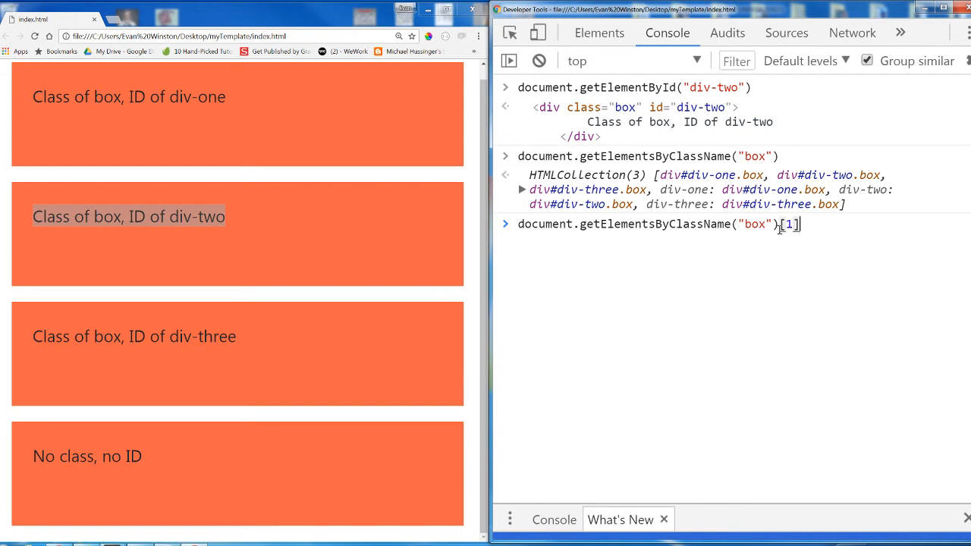
pyautogui.doubleClick(789, 224)
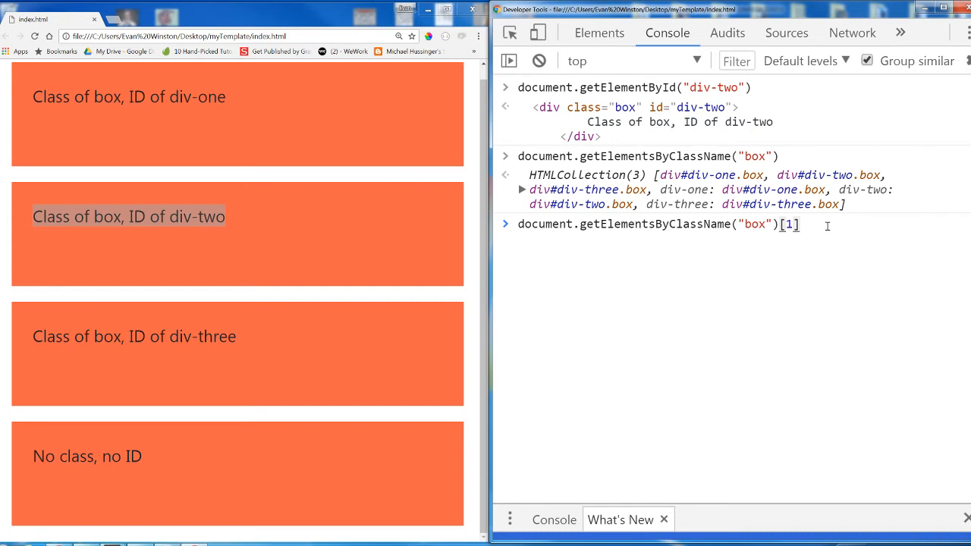
pyautogui.press('Enter')
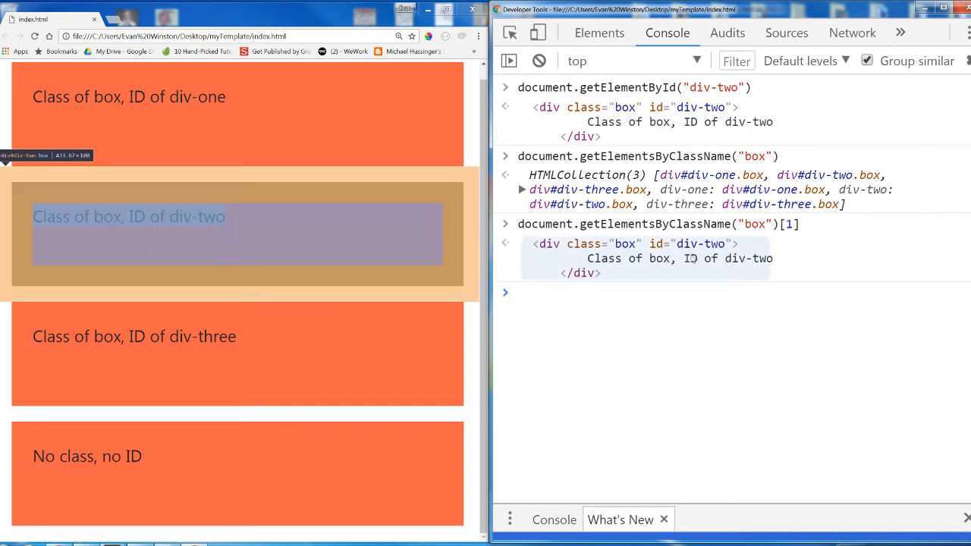
pyautogui.moveTo(693, 258)
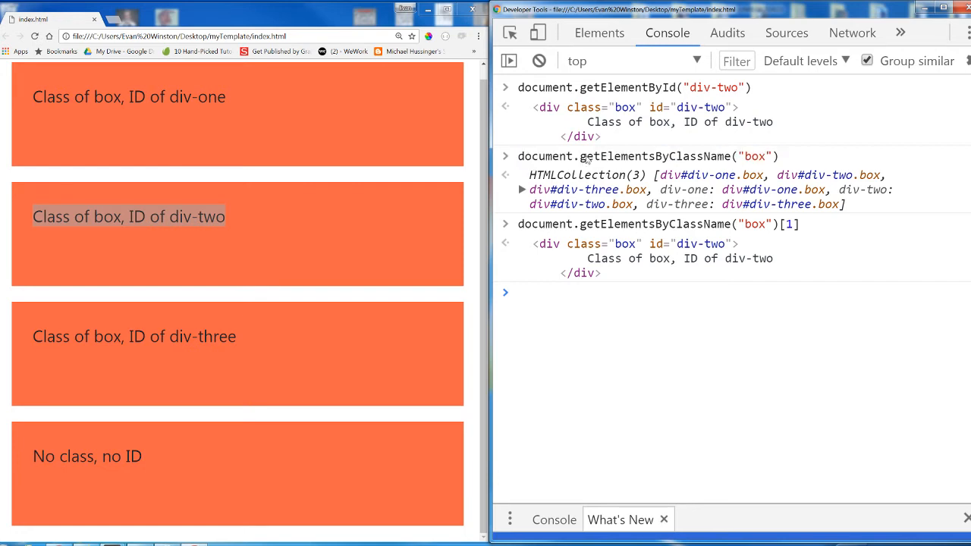
pyautogui.doubleClick(651, 157)
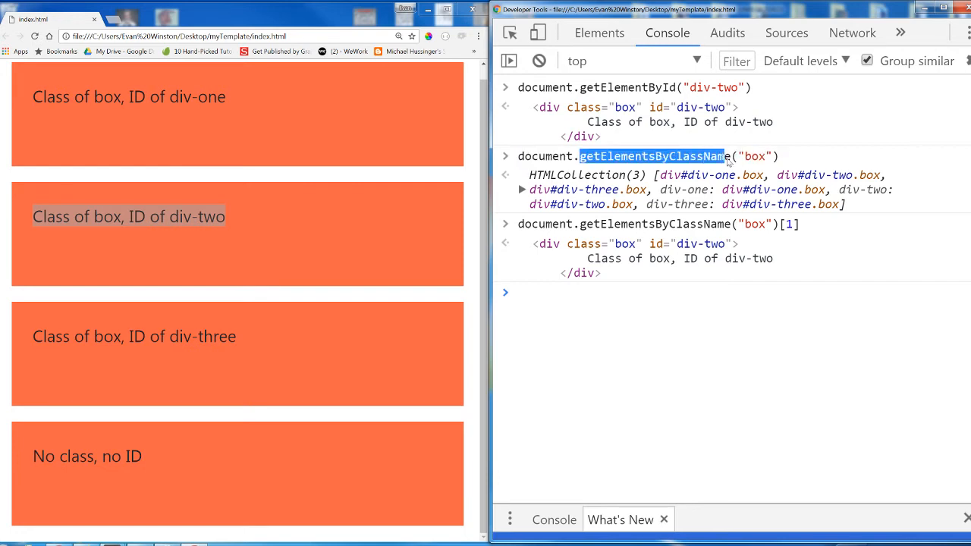
pyautogui.moveTo(651, 178)
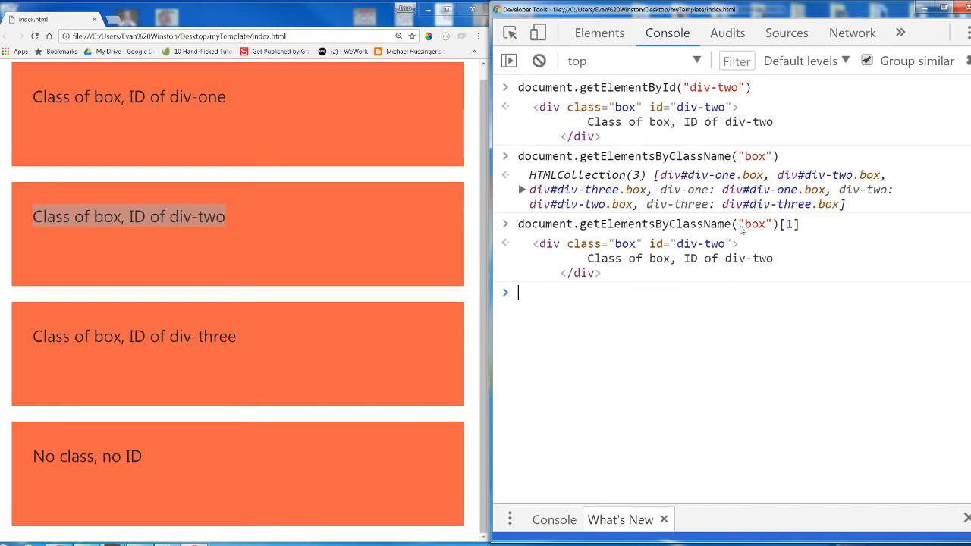
pyautogui.moveTo(783, 237)
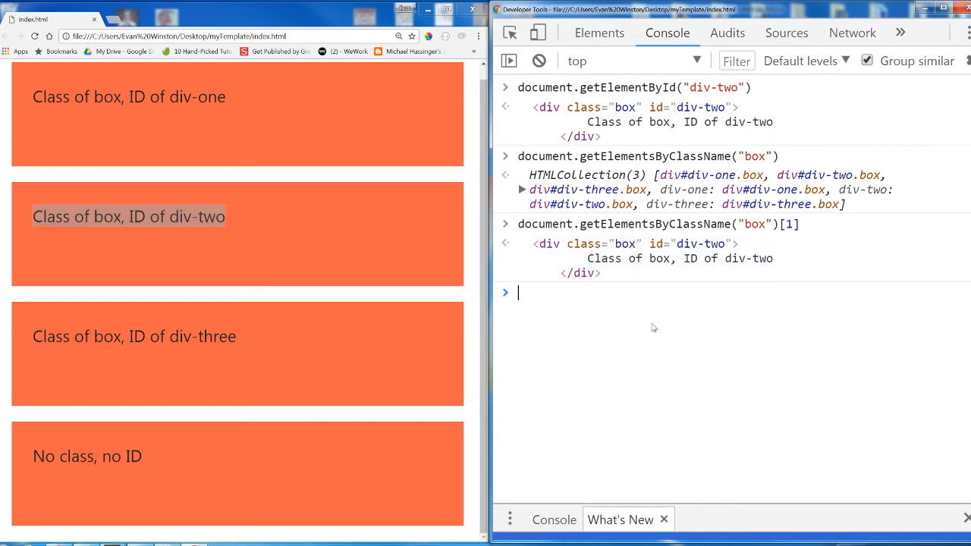
# Query box-collection indexes [0], [2] and [3], returning div-one, div-three and undefined
pyautogui.write('document.getElementsByClassName("box")[1]')
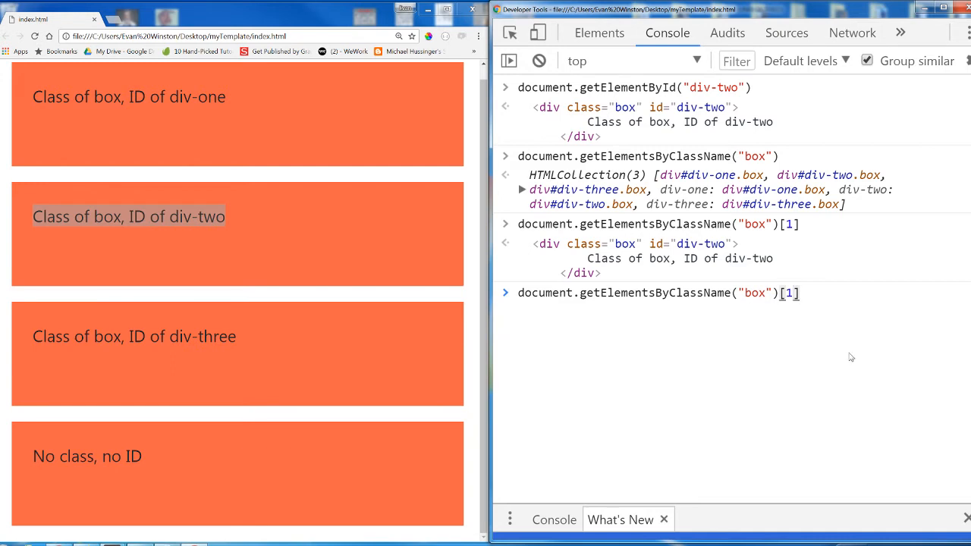
pyautogui.write('0')
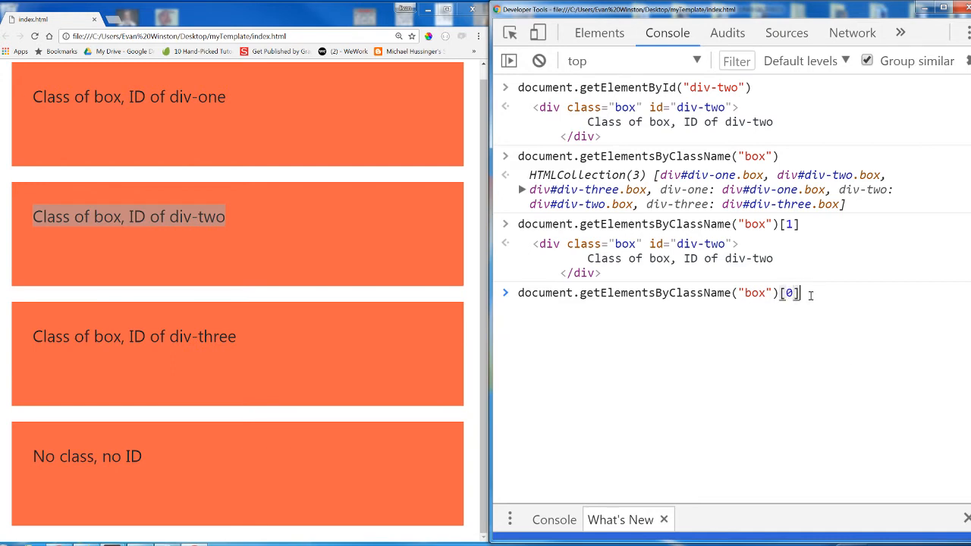
pyautogui.press('Enter')
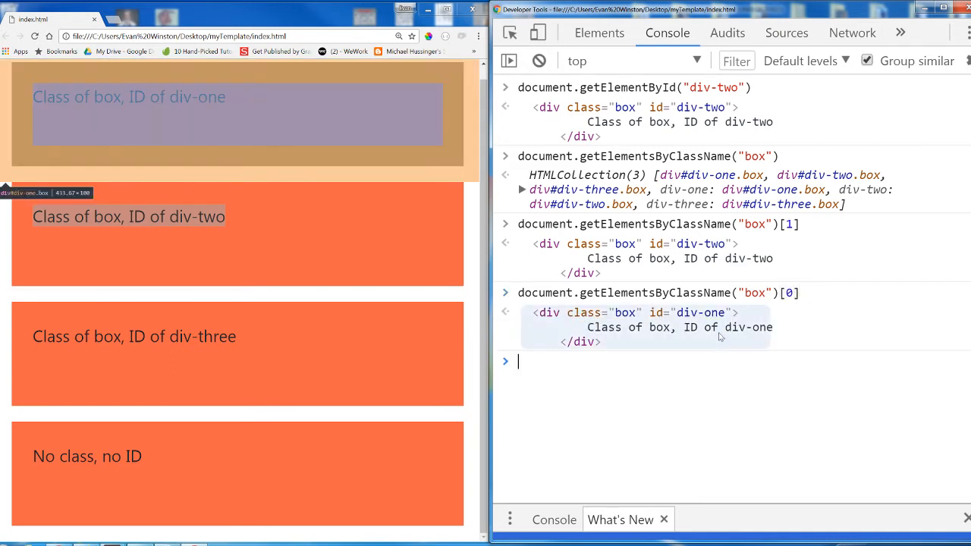
pyautogui.write('document.getElementsByClassName("box")[0]')
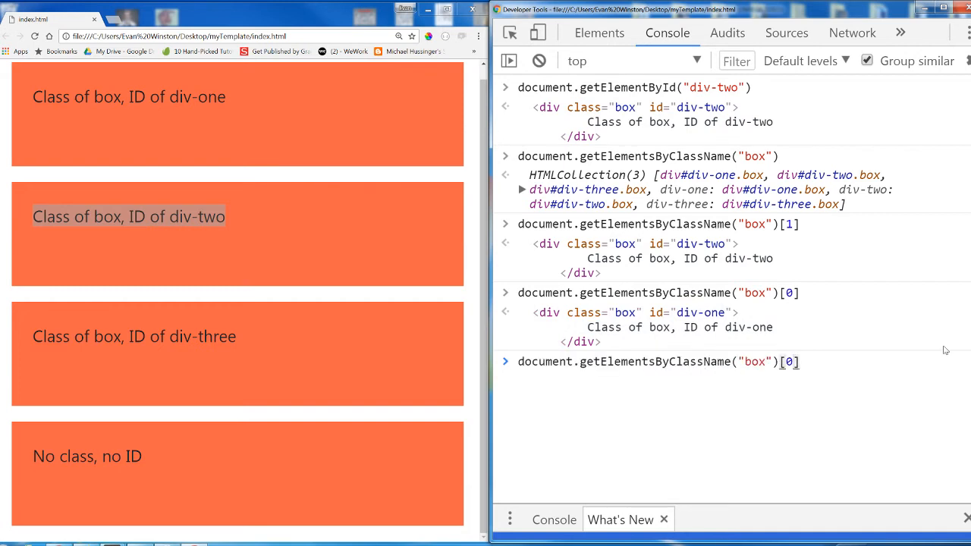
pyautogui.write('2')
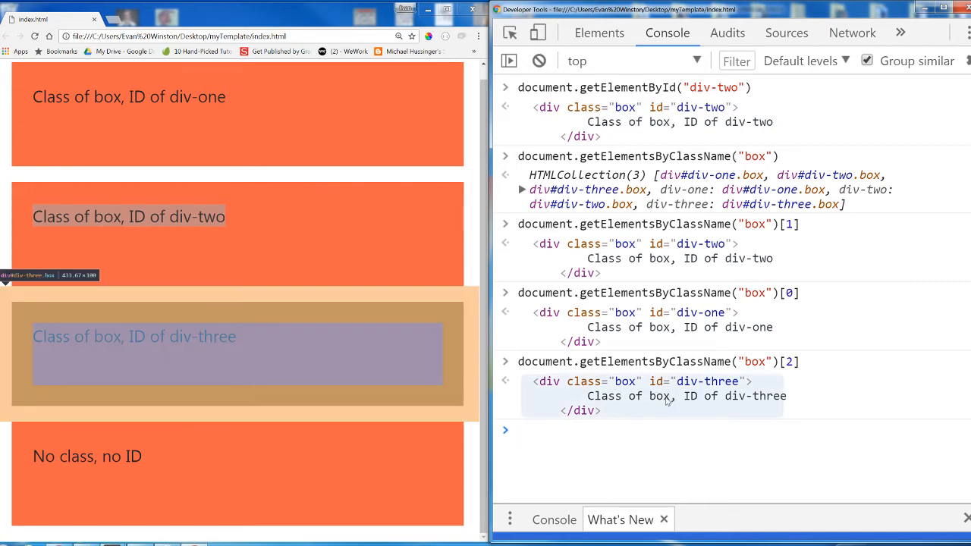
pyautogui.write('document.getElementsByClassName("box")[]')
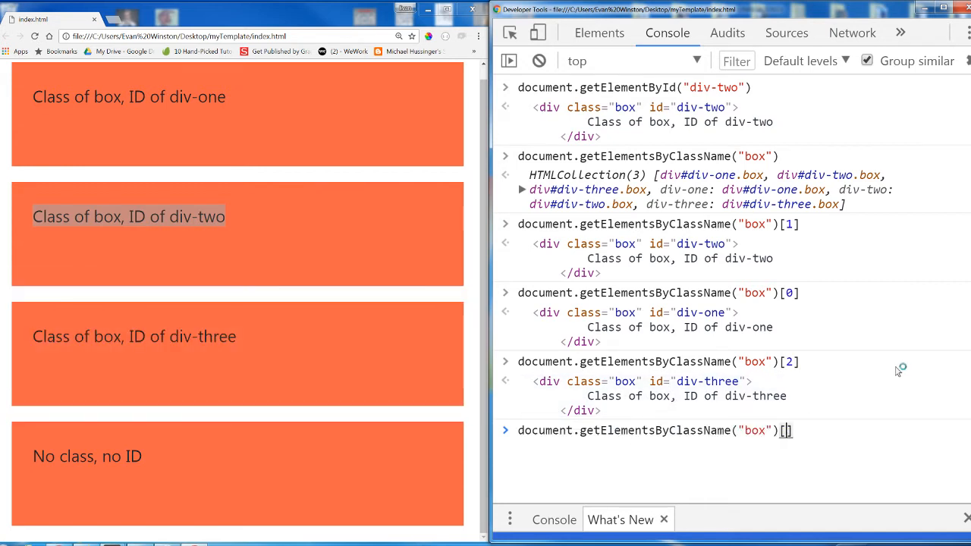
pyautogui.write('3')
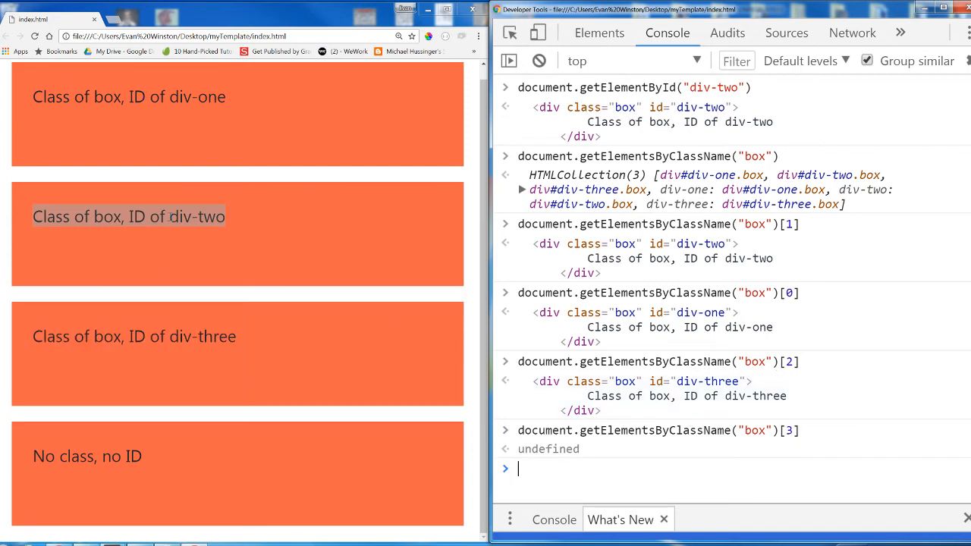
pyautogui.moveTo(93, 139)
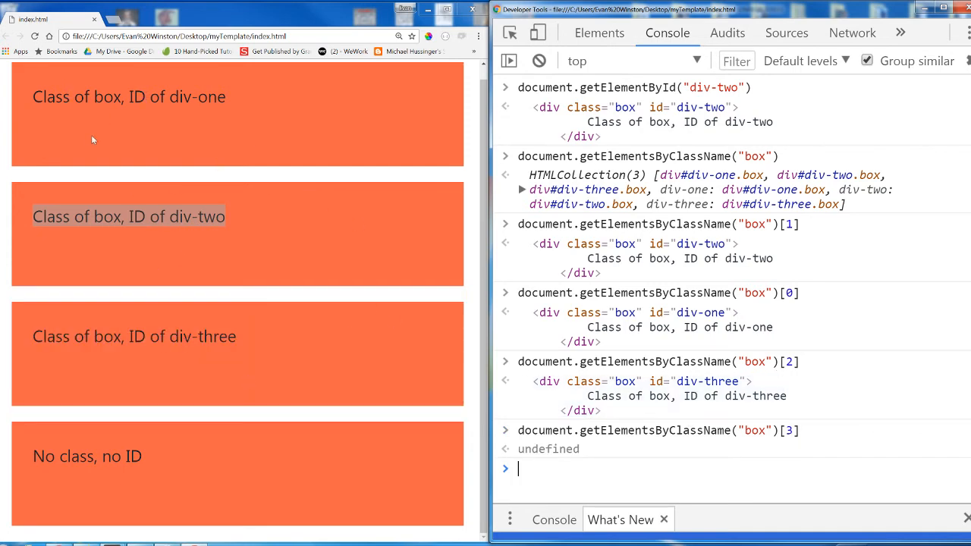
pyautogui.tripleClick(128, 98)
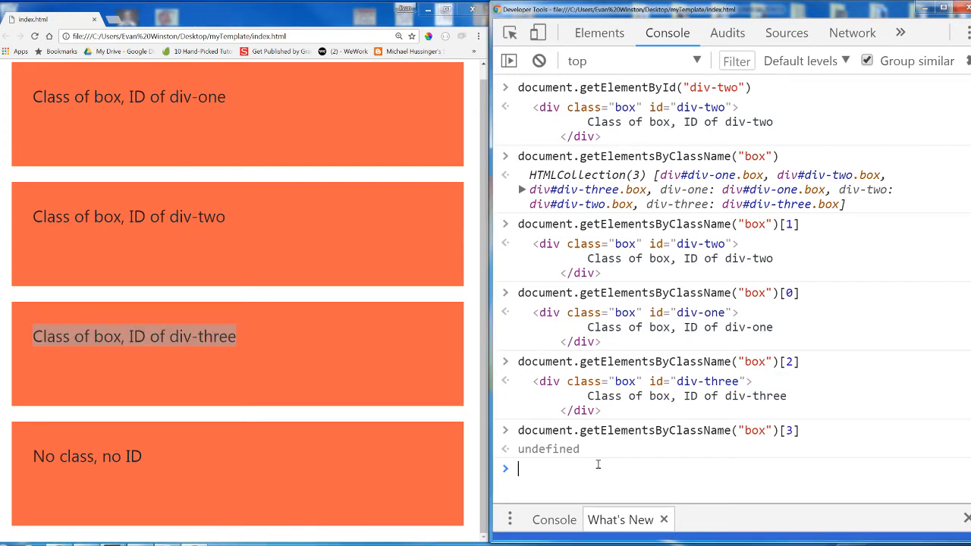
# Store document.getElementsByClassName("box") in a variable divs and display the three-element HTMLCollection
pyautogui.write('var divs =')
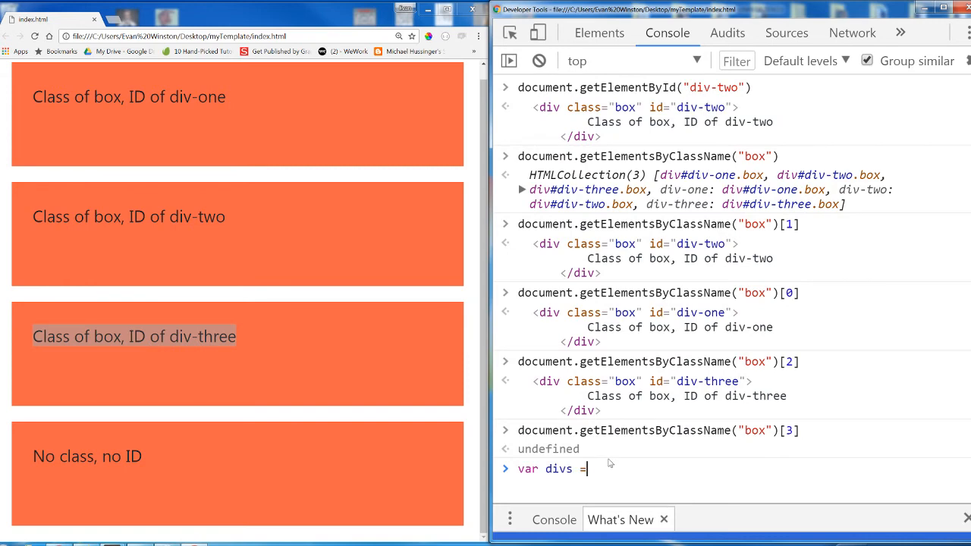
pyautogui.write('document.getElementsByClassName')
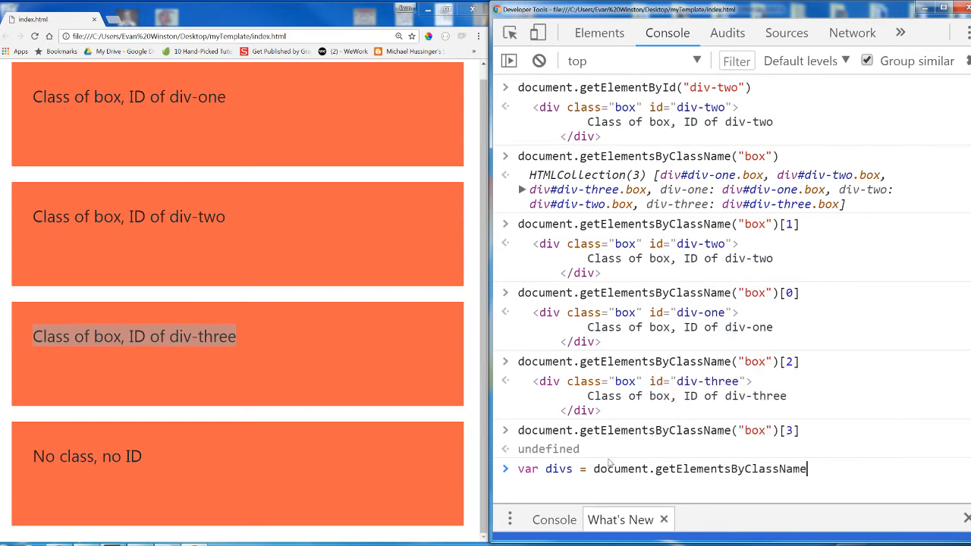
pyautogui.write('("box")')
pyautogui.write('divs')
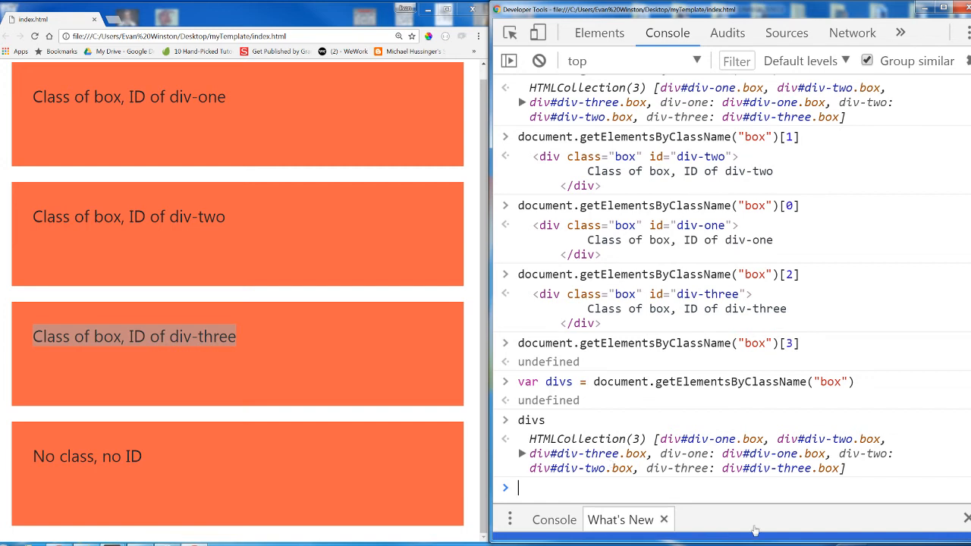
# Clear the console and compose document.getElementsByTagName("div"), trying img and but as tag names first
pyautogui.click(538, 61)
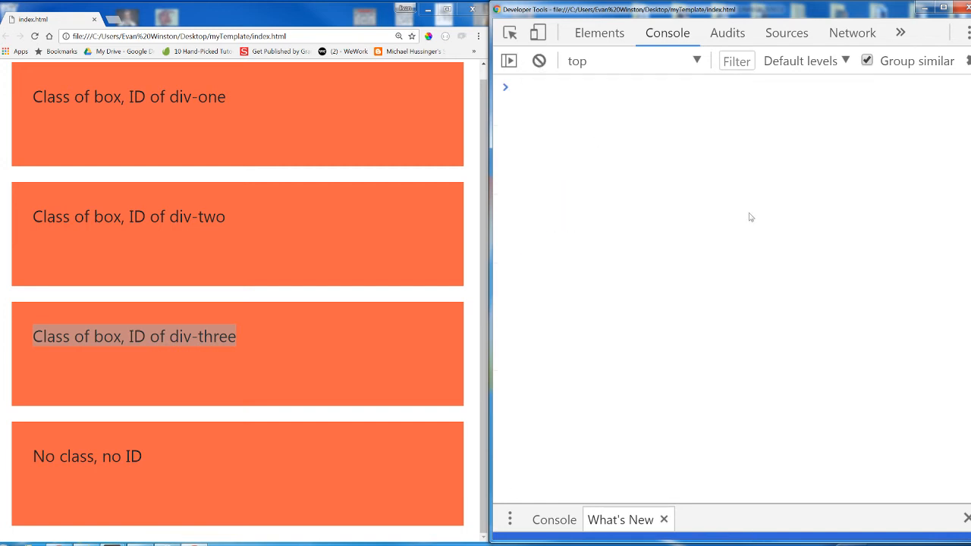
pyautogui.moveTo(756, 212)
pyautogui.write('document.ge')
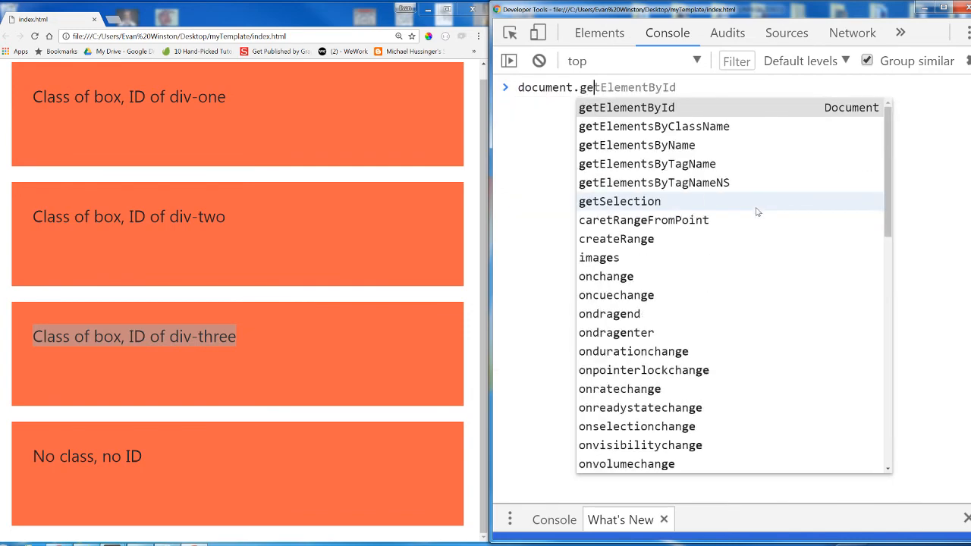
pyautogui.write('ElementsByClassName')
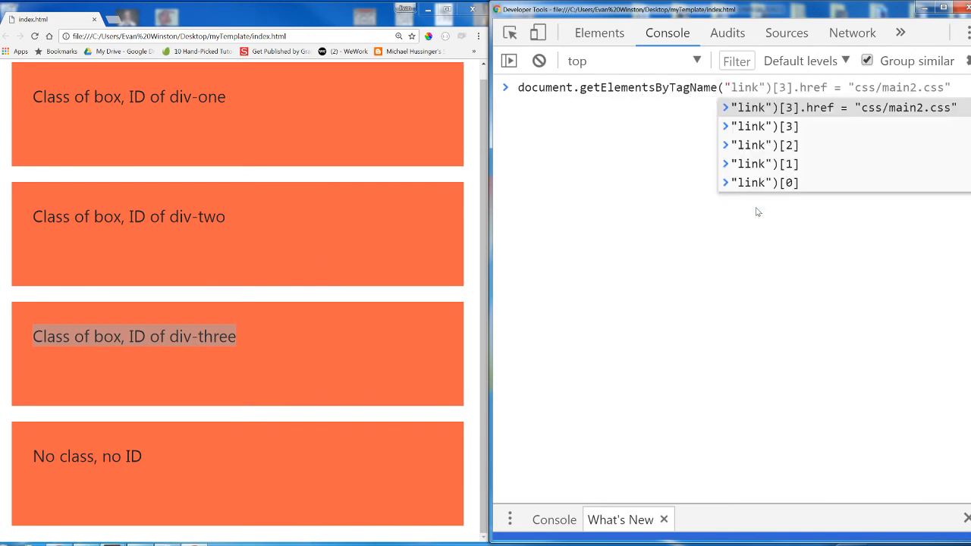
pyautogui.write('document.getElementsByTagName("div")')
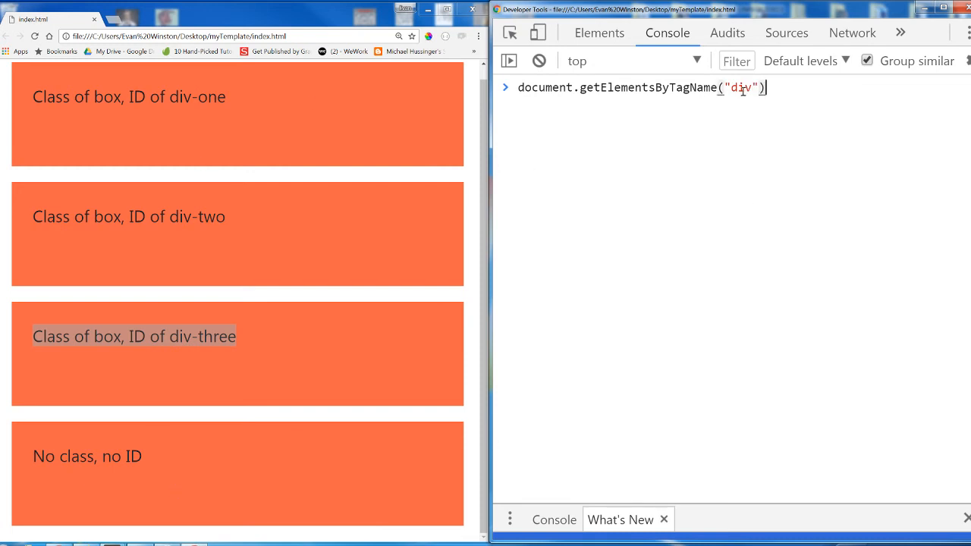
pyautogui.doubleClick(741, 87)
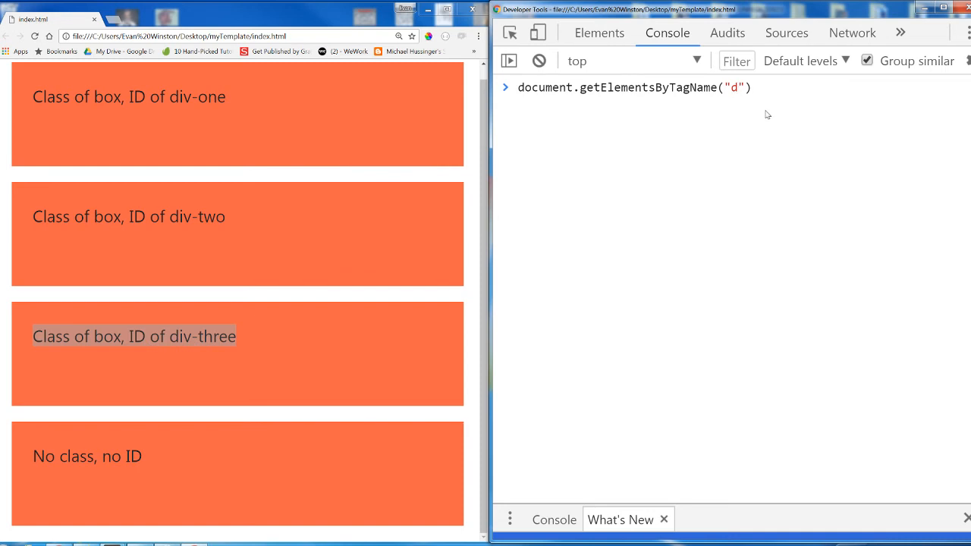
pyautogui.write('img')
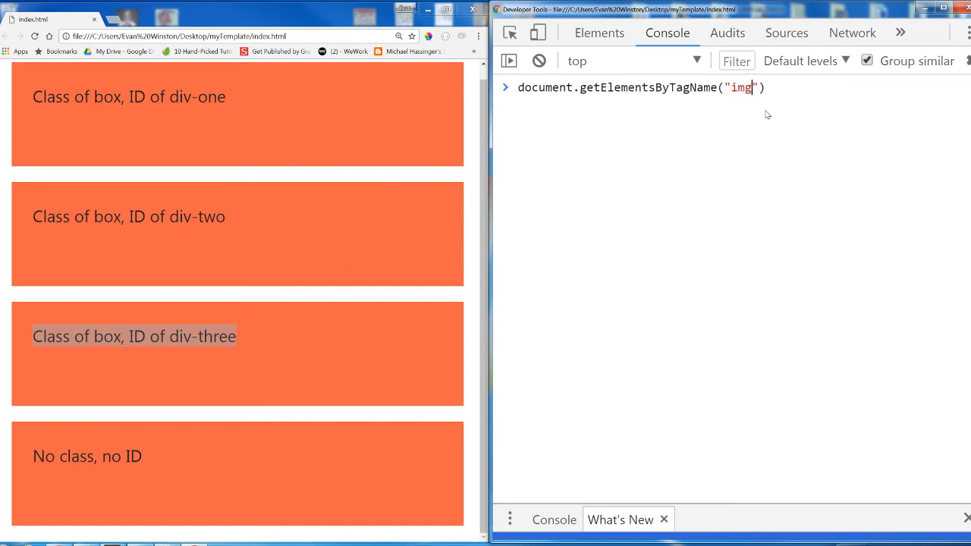
pyautogui.press('Backspace')
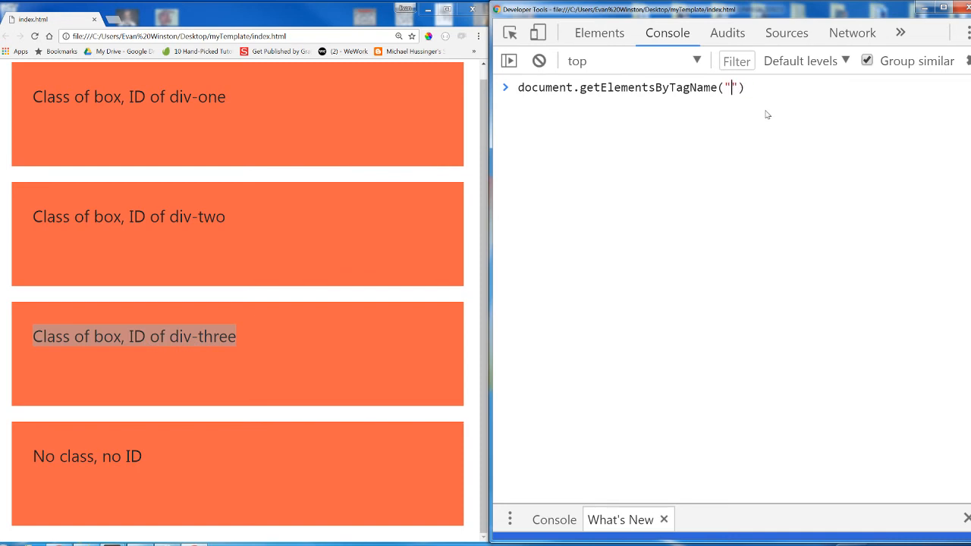
pyautogui.write('but')
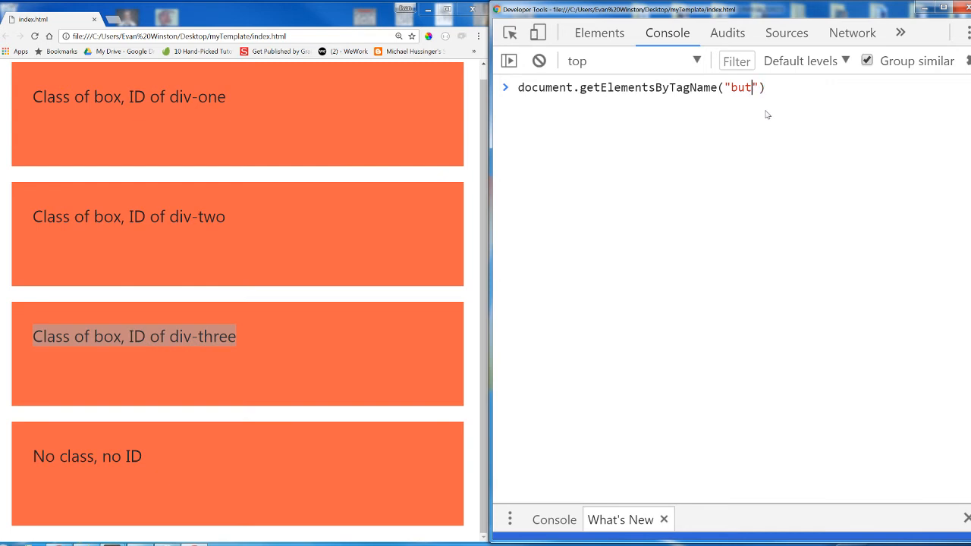
pyautogui.write('div')
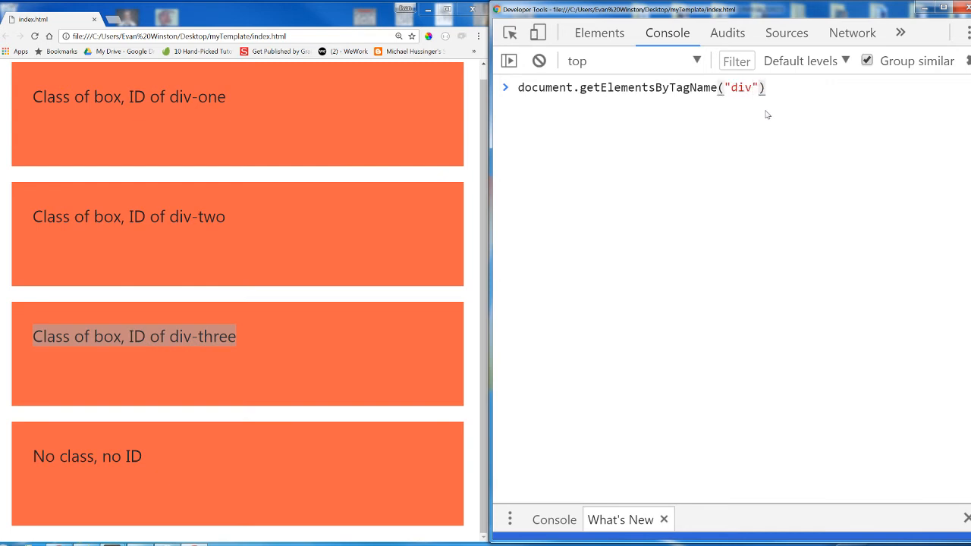
# Run the div tag query and expand the resulting four-element HTMLCollection
pyautogui.press('Enter')
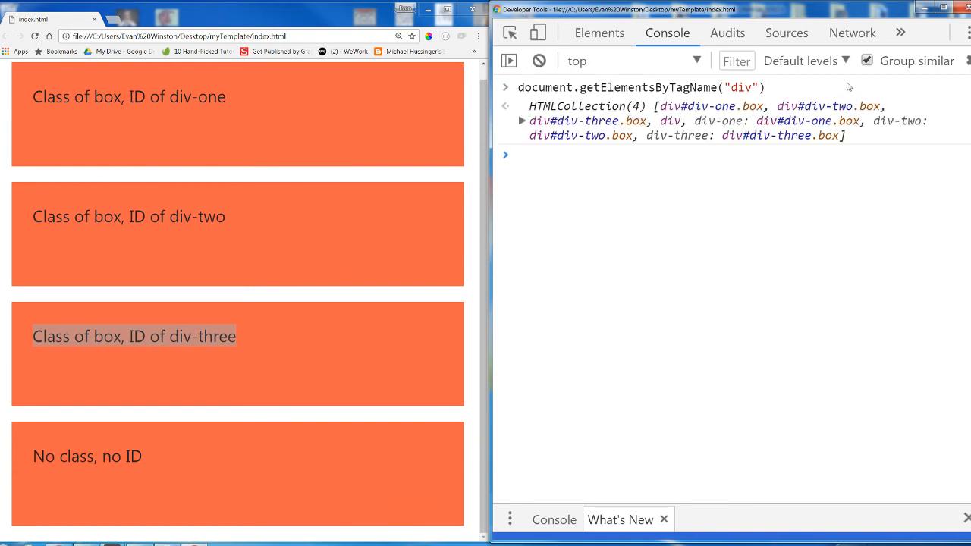
pyautogui.moveTo(610, 114)
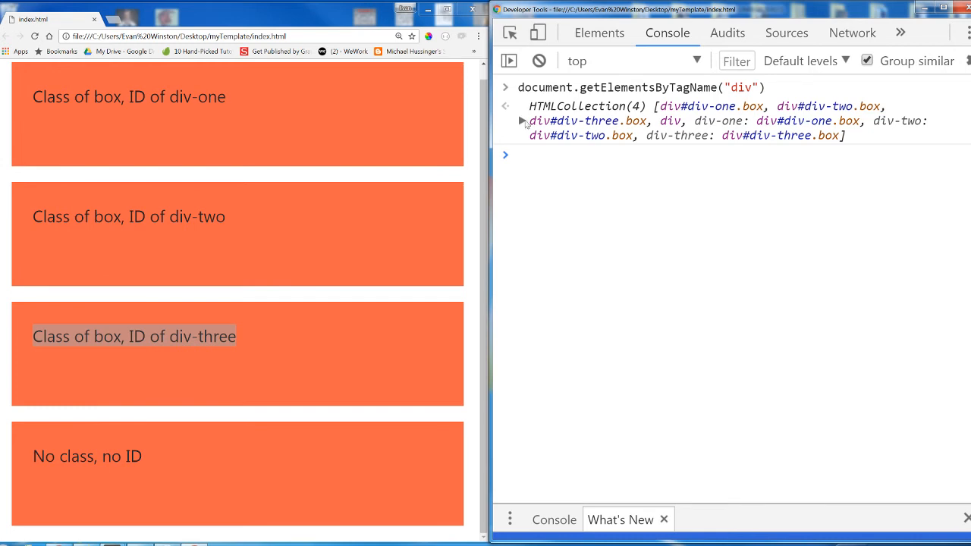
pyautogui.click(522, 121)
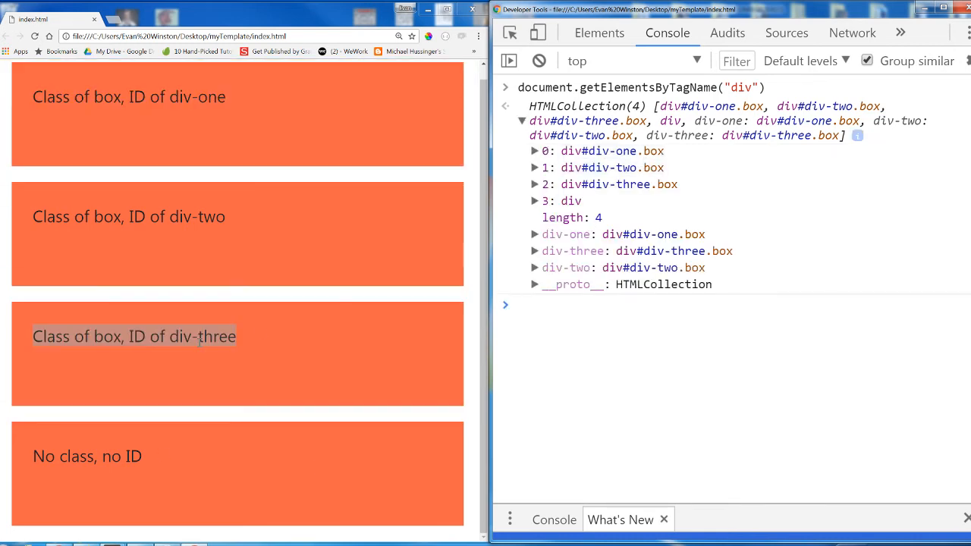
pyautogui.moveTo(604, 152)
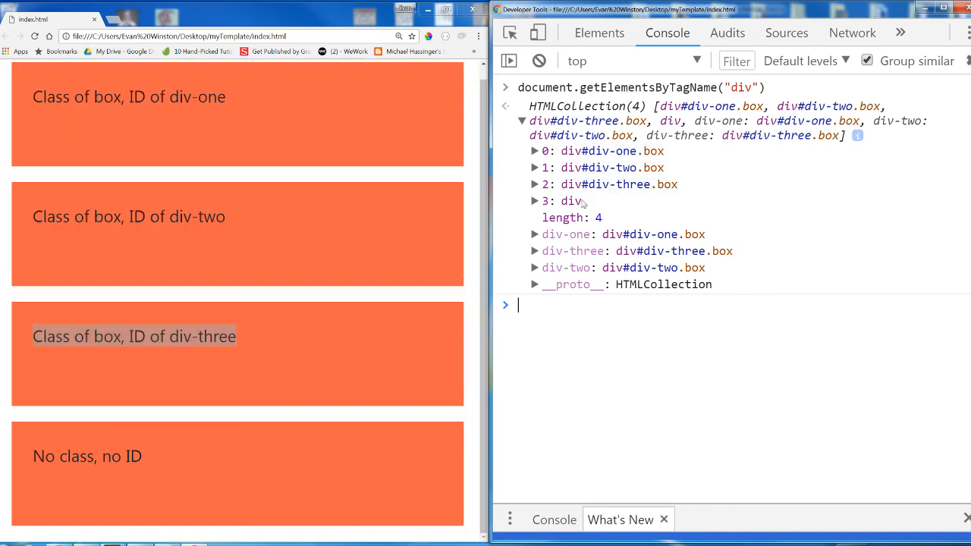
pyautogui.moveTo(572, 201)
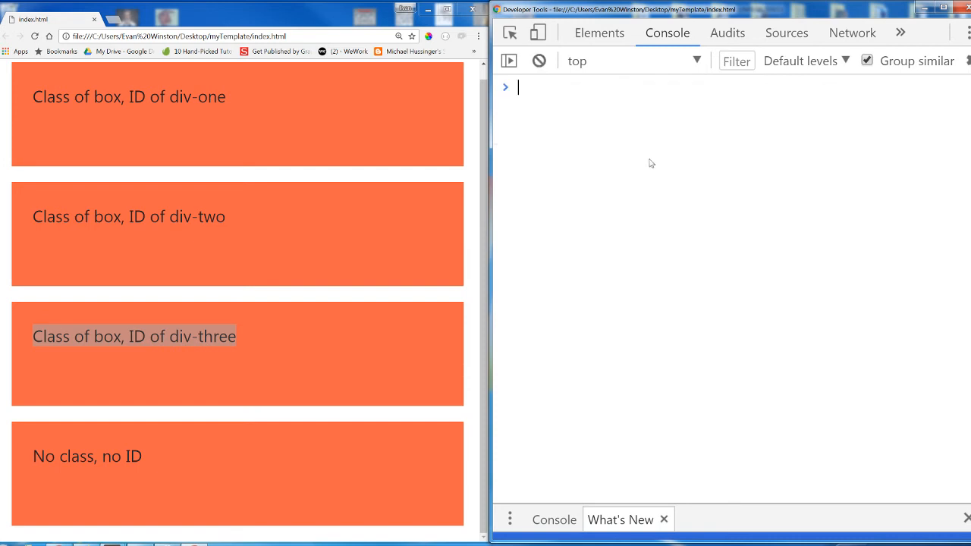
pyautogui.moveTo(646, 165)
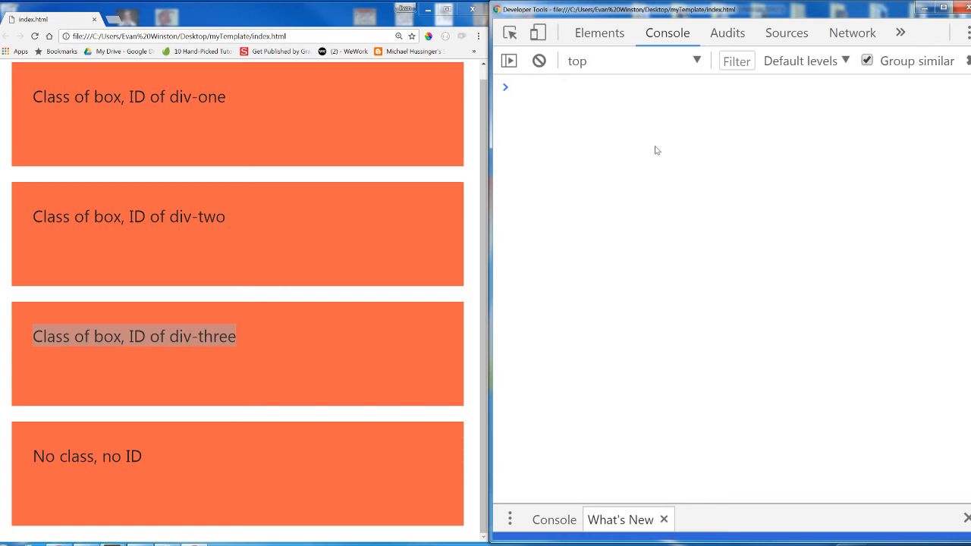
pyautogui.moveTo(643, 150)
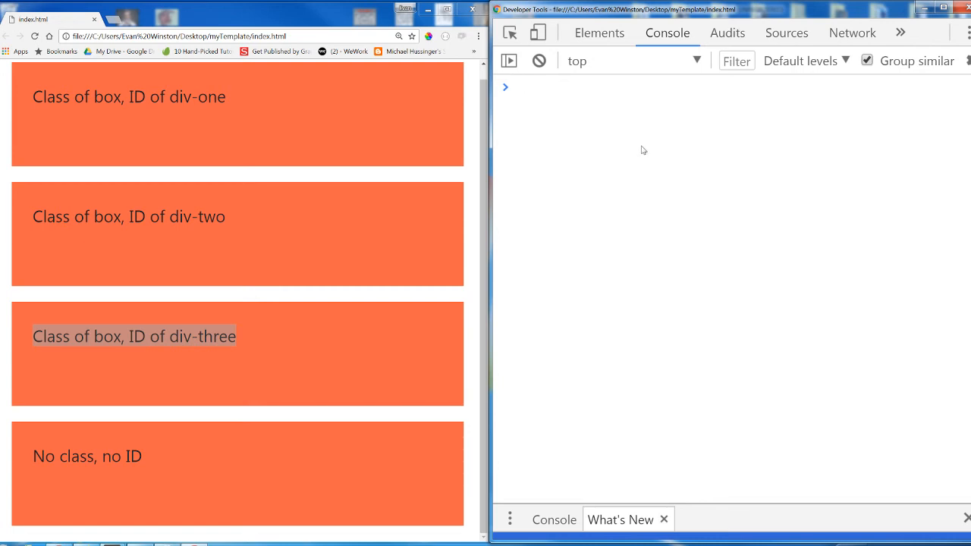
pyautogui.moveTo(425, 230)
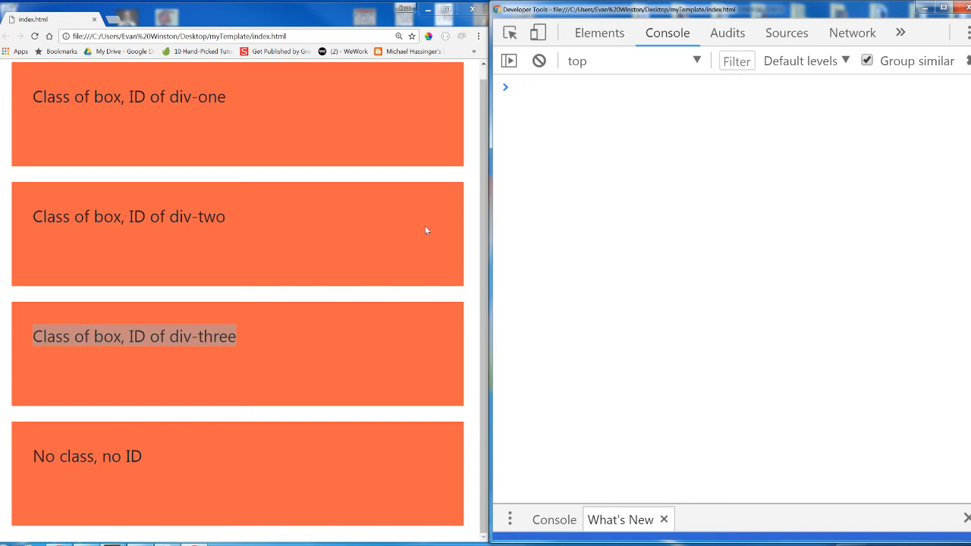
pyautogui.moveTo(591, 167)
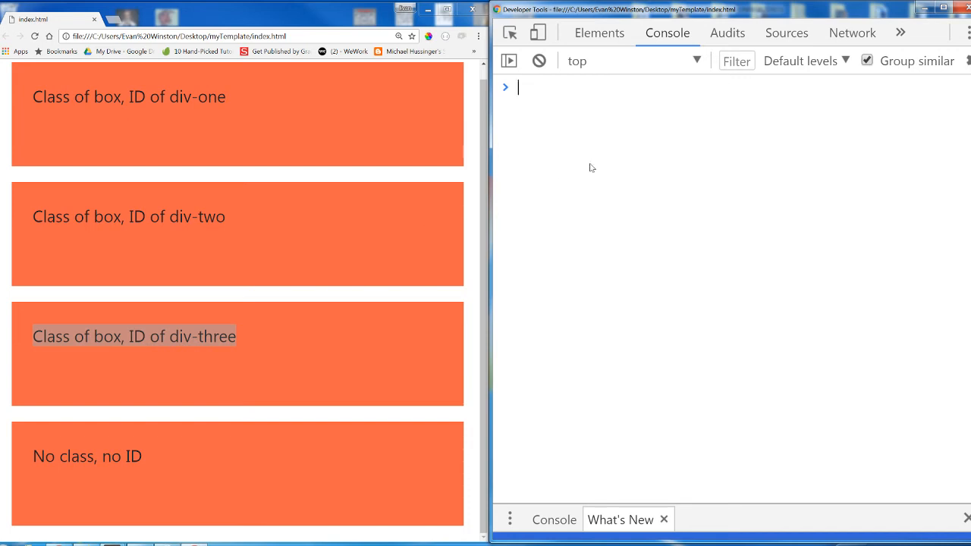
pyautogui.moveTo(580, 173)
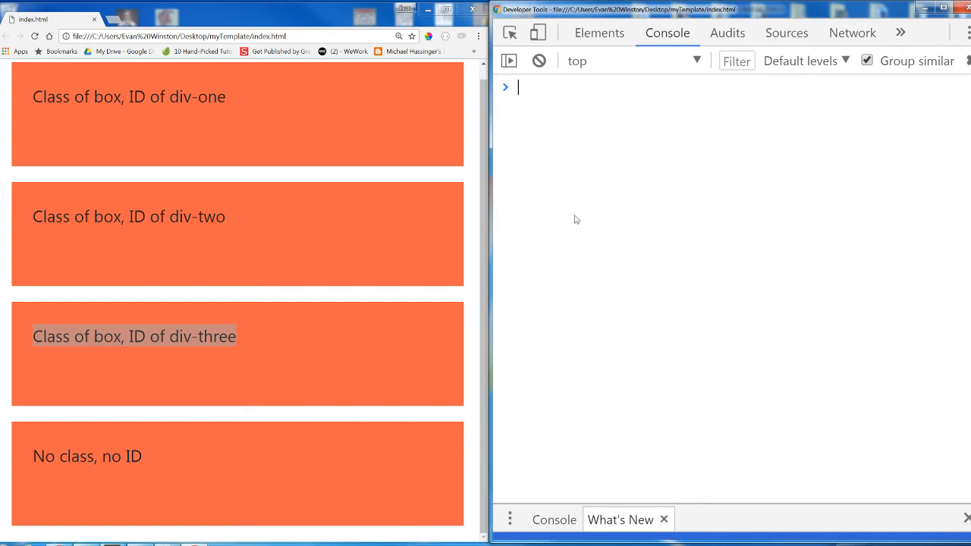
pyautogui.moveTo(604, 228)
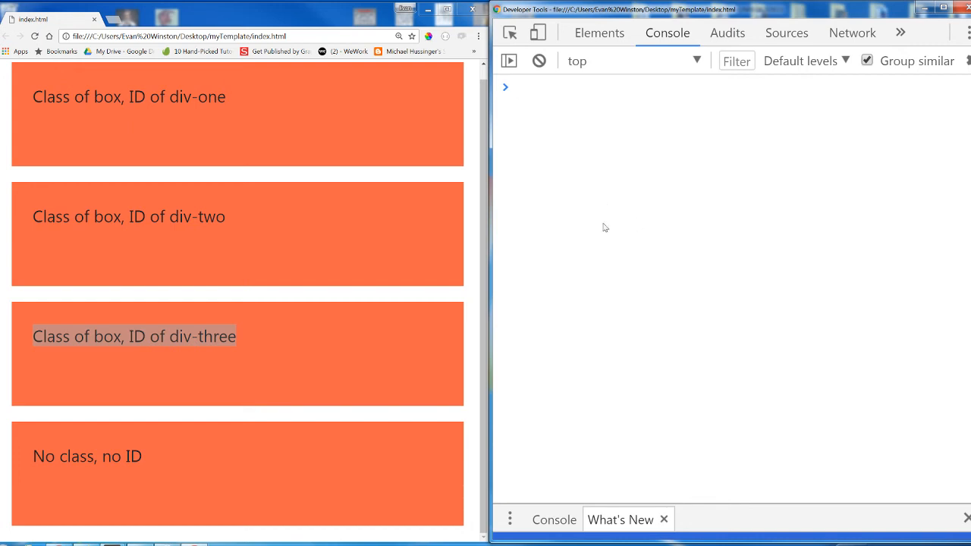
pyautogui.moveTo(554, 210)
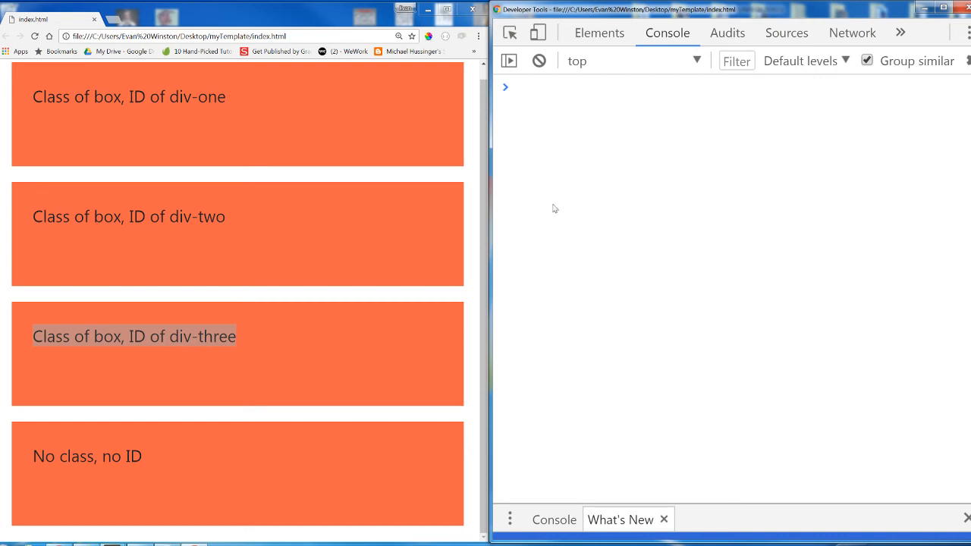
pyautogui.moveTo(577, 195)
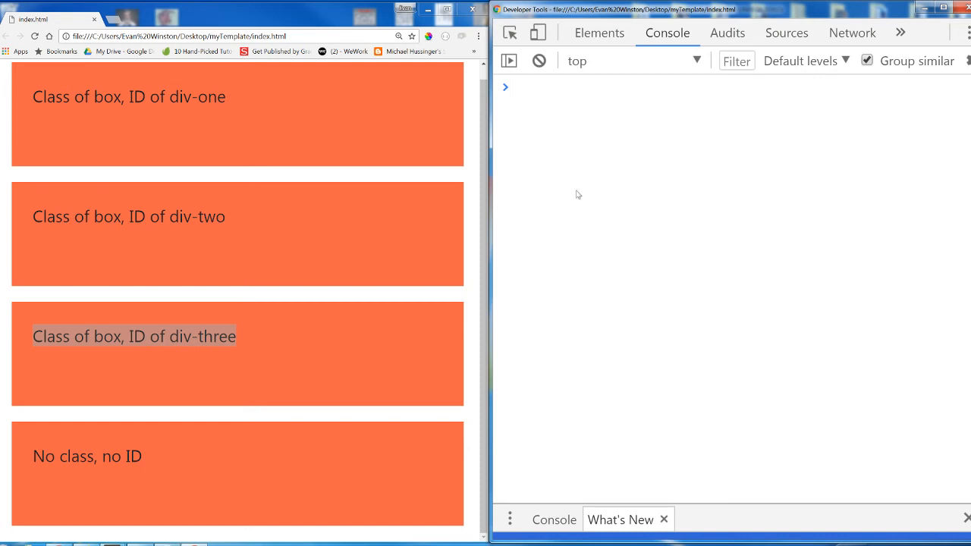
pyautogui.moveTo(613, 155)
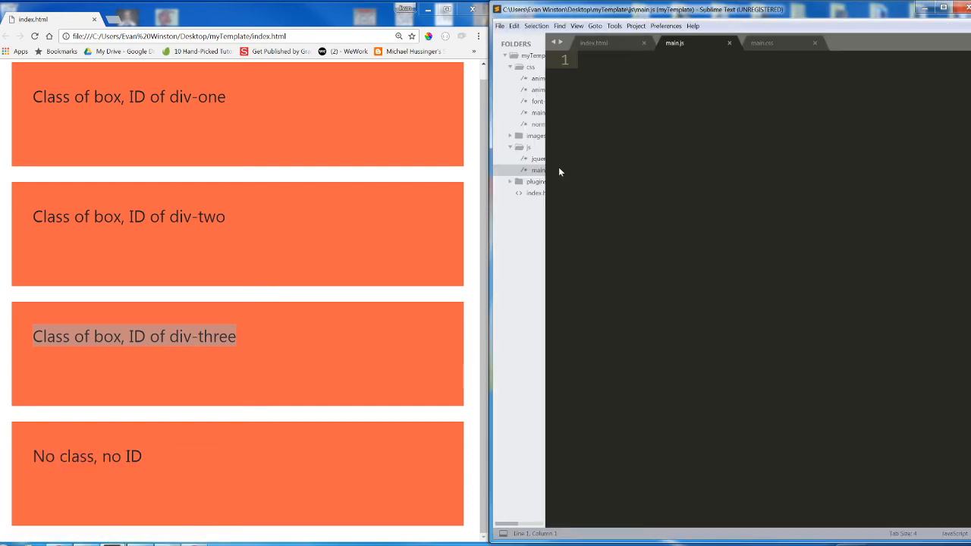
# Delete class="box" from the div-one element in index.html
pyautogui.click(595, 43)
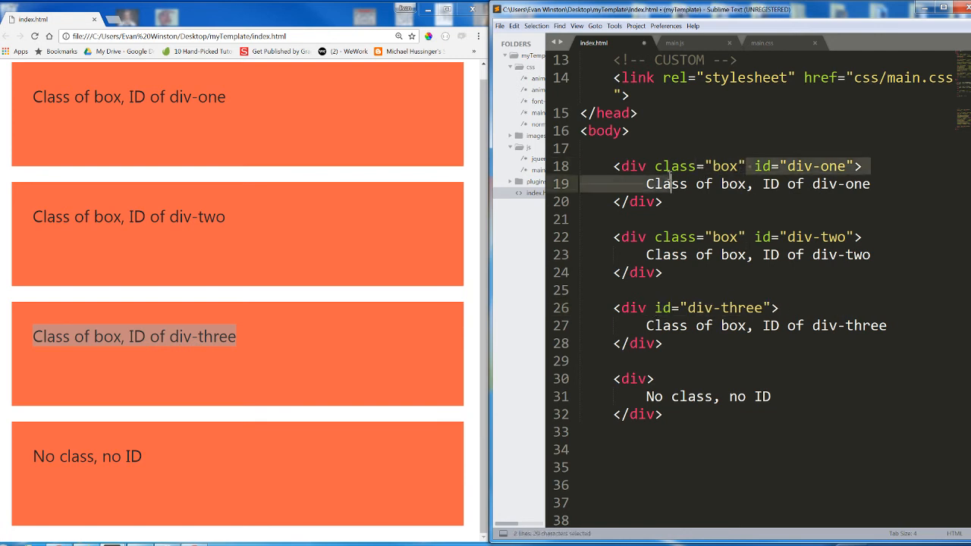
pyautogui.press('Delete')
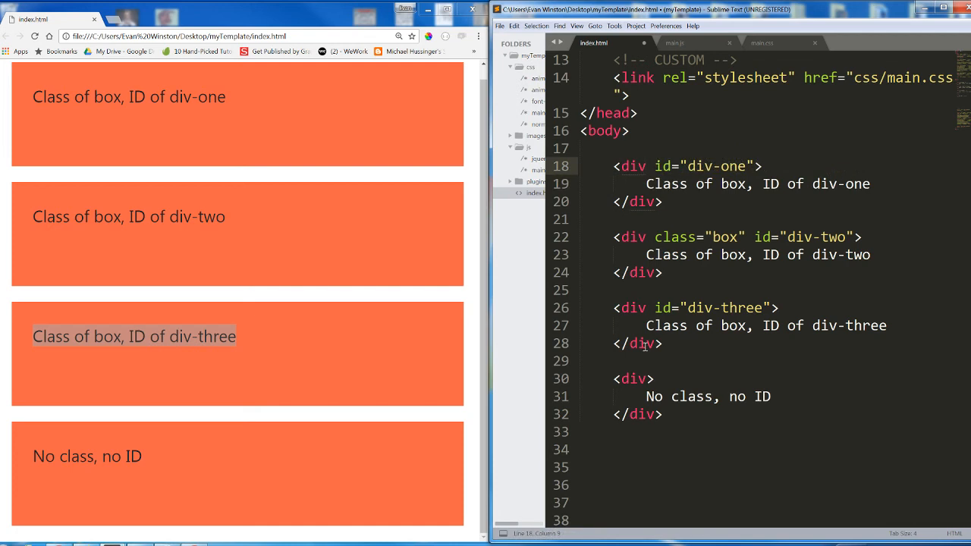
pyautogui.moveTo(615, 237); pyautogui.dragTo(662, 273)
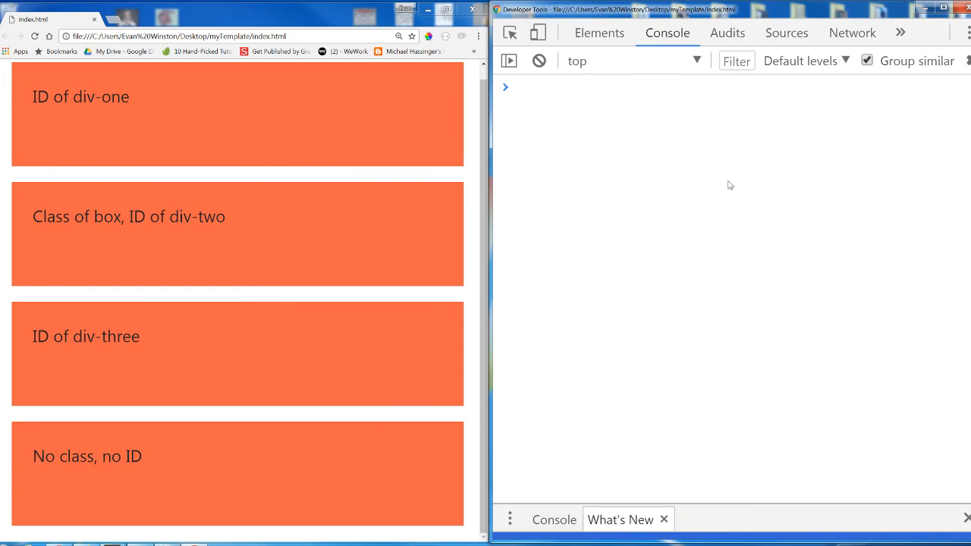
# Begin typing document.getElementsByClassName("box") and highlight the remaining box-labelled div-two
pyautogui.write('d')
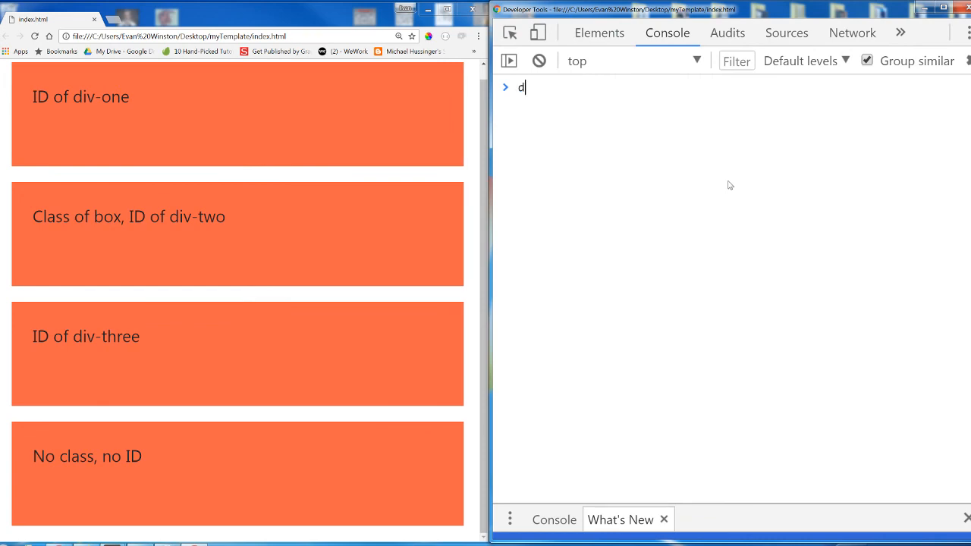
pyautogui.write('ocument.getElementsByClassName("box')
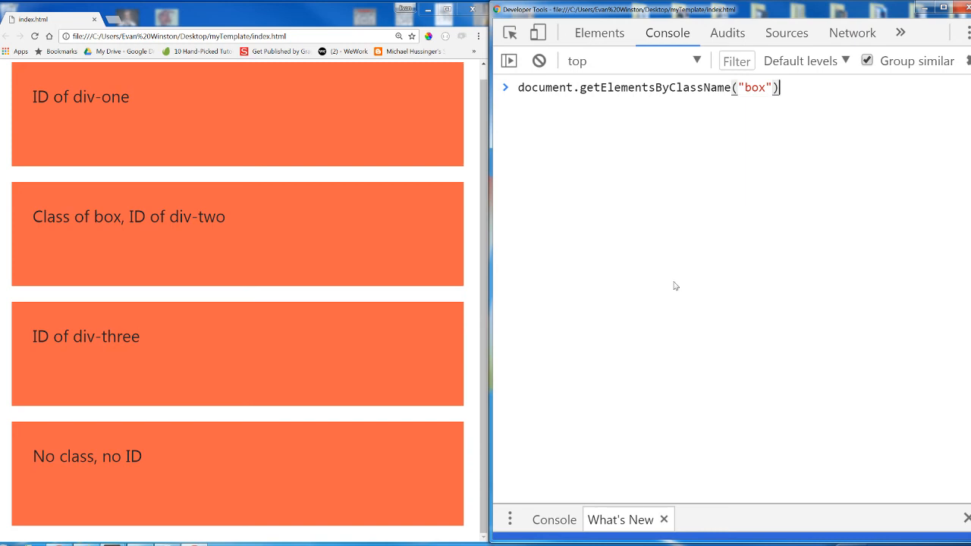
pyautogui.doubleClick(127, 216)
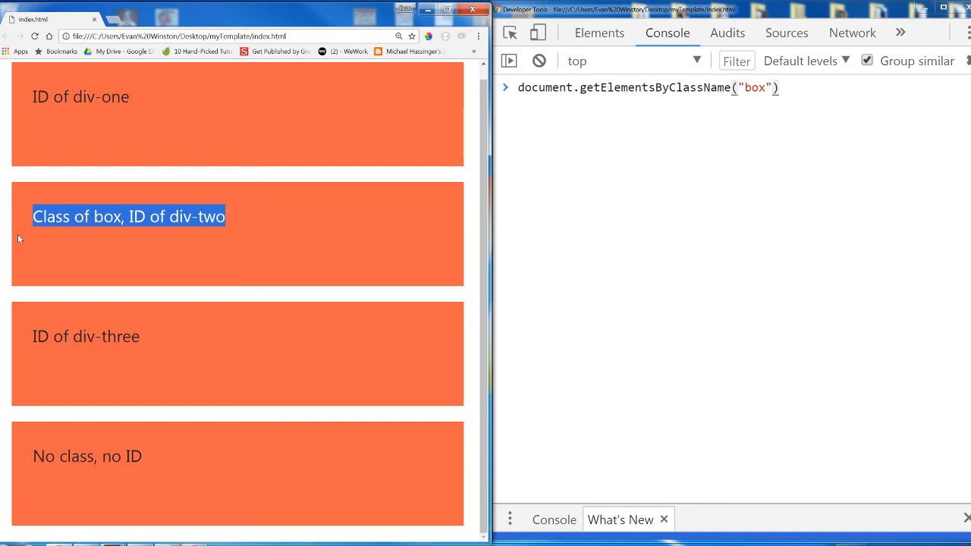
pyautogui.moveTo(252, 358)
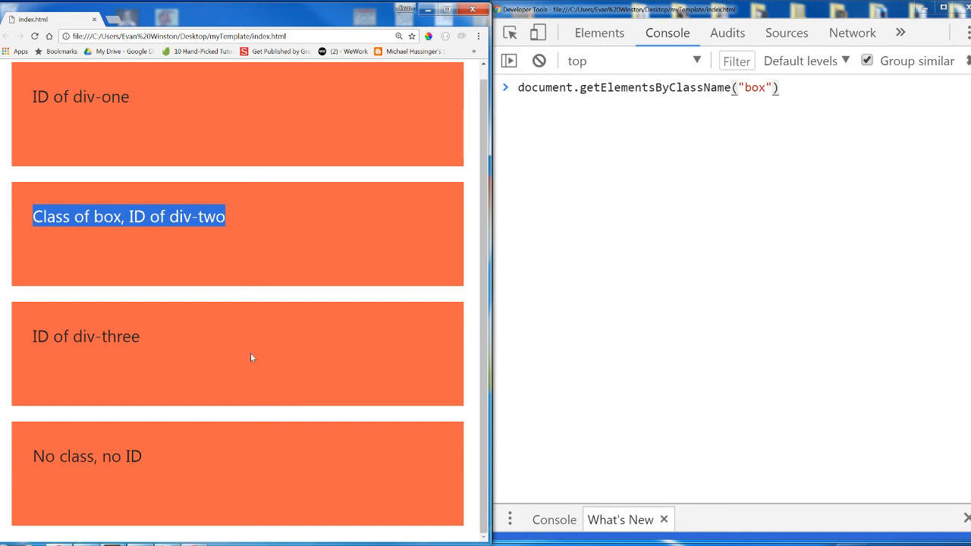
pyautogui.moveTo(276, 255)
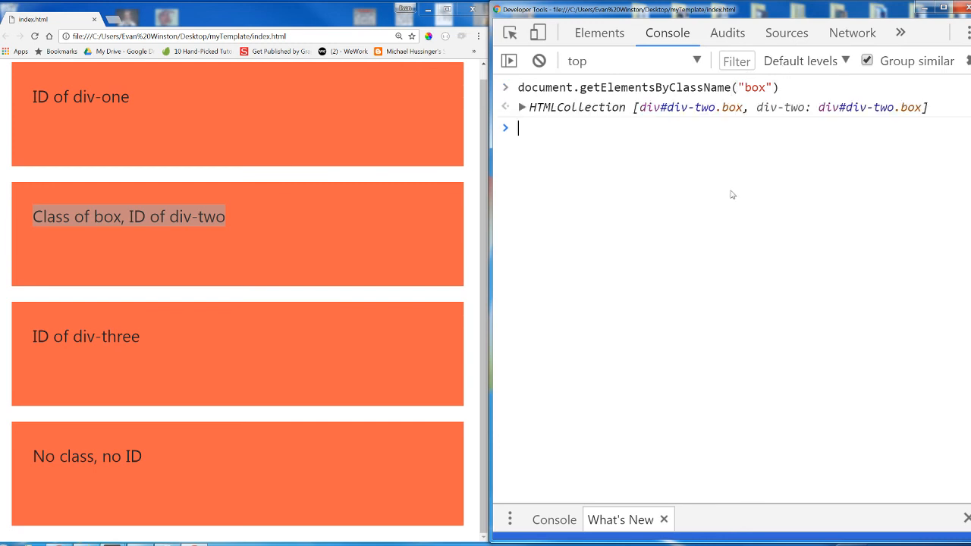
# Expand the box HTMLCollection to confirm it holds only div-two at index 0 with length 1
pyautogui.click(522, 106)
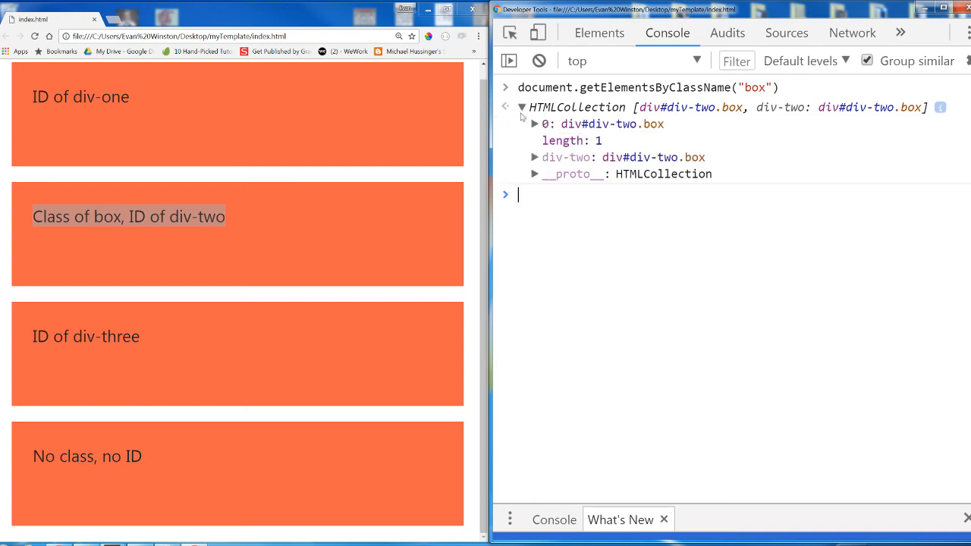
pyautogui.moveTo(604, 150)
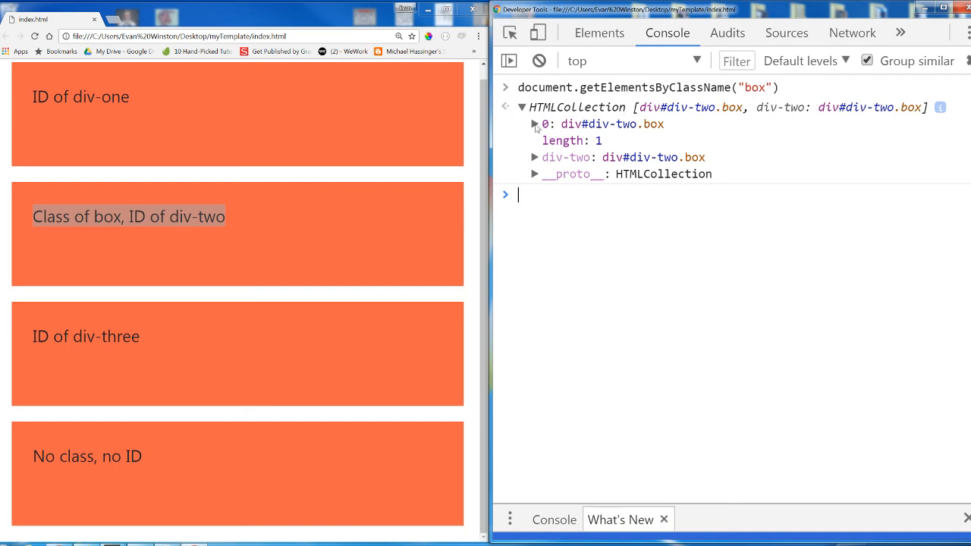
pyautogui.click(534, 124)
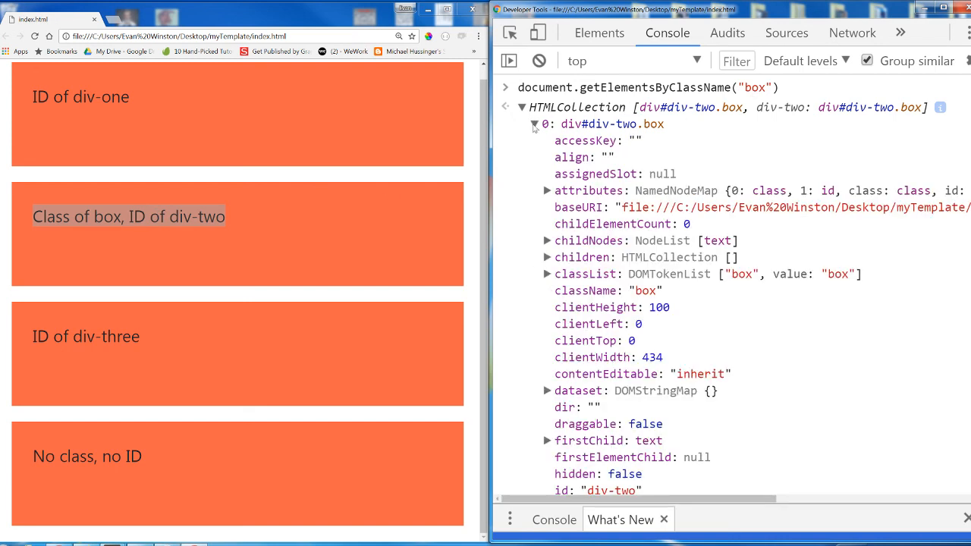
pyautogui.click(534, 125)
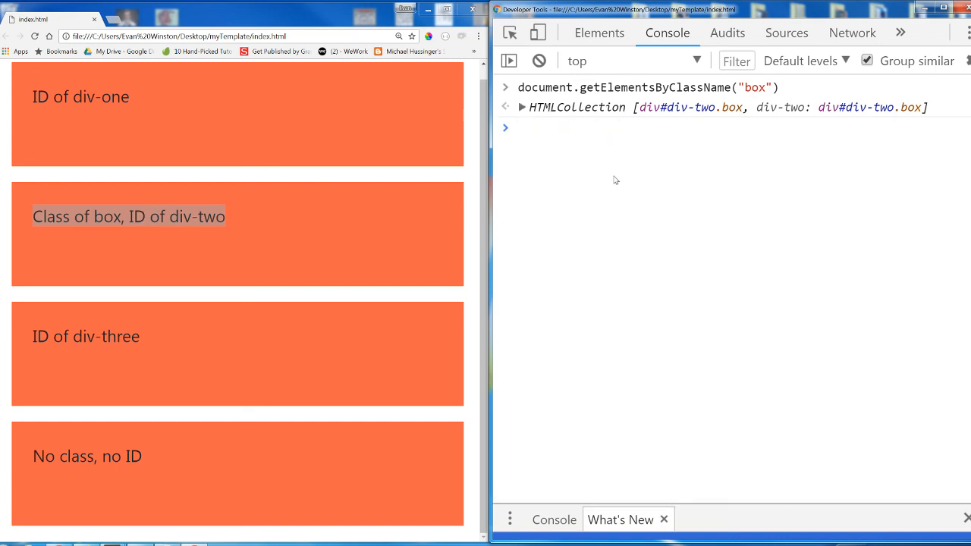
# Run document.getElementById("div-two") and compare its single element with the box collection
pyautogui.write('document')
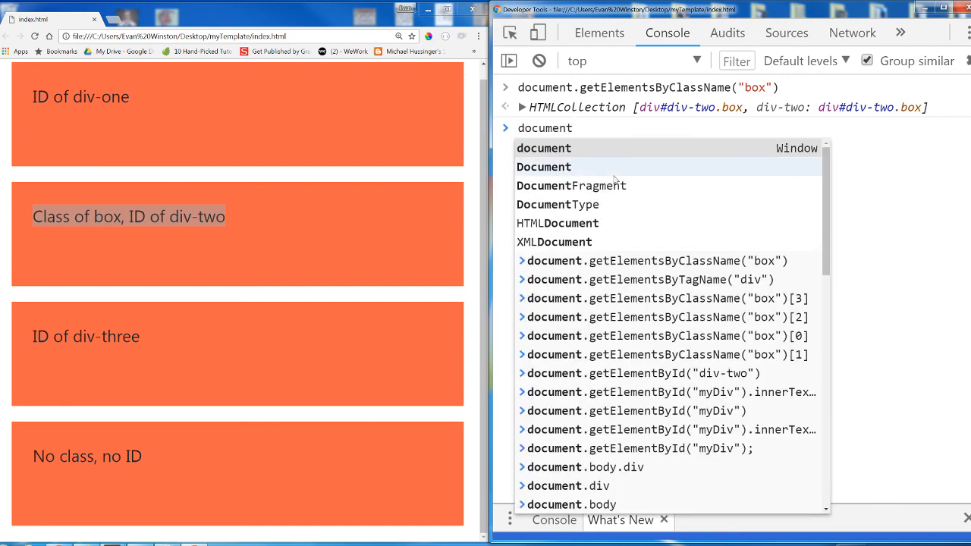
pyautogui.write('.getElementById("div-two')
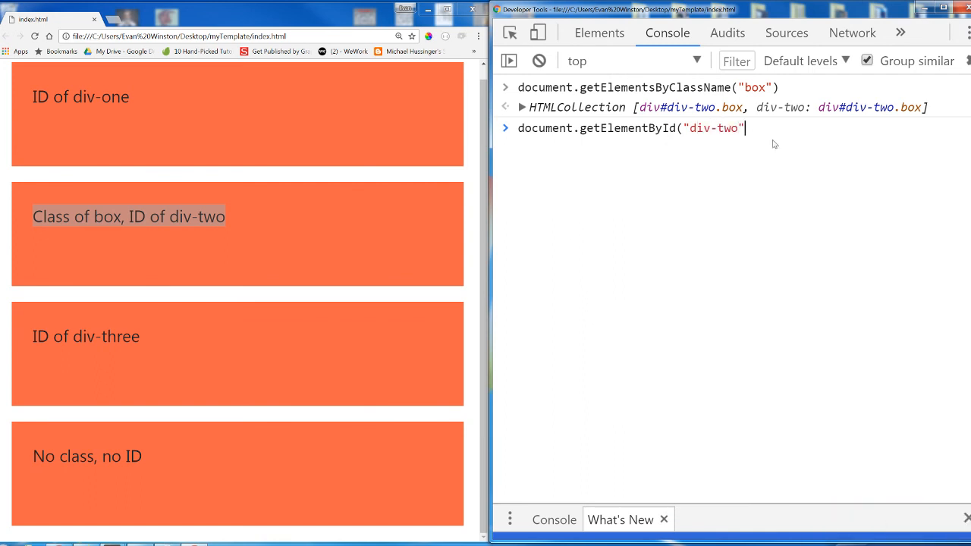
pyautogui.press('Enter')
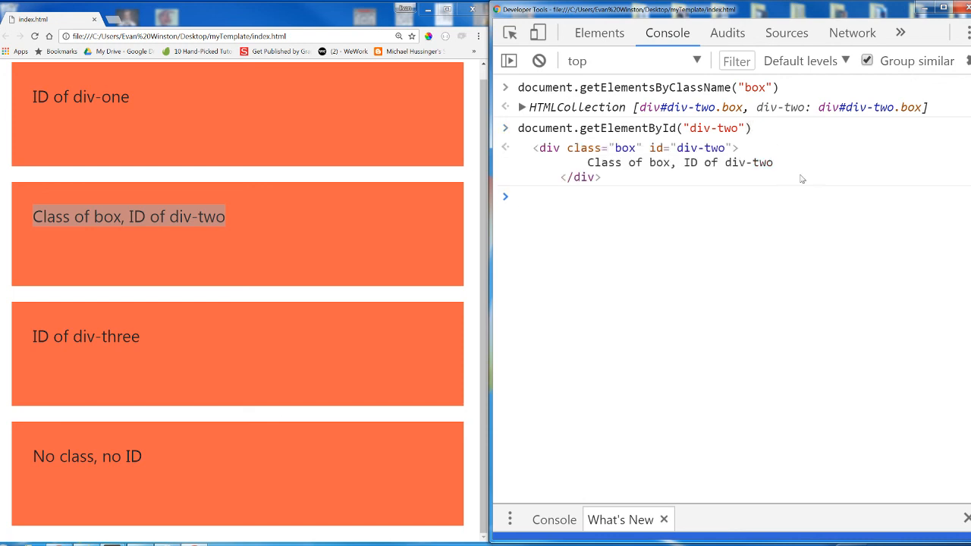
pyautogui.moveTo(645, 163)
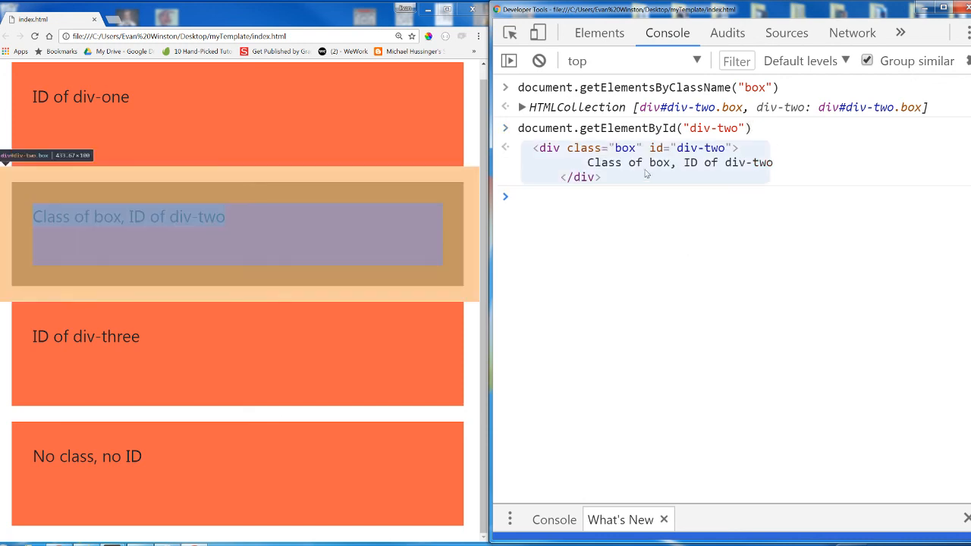
pyautogui.moveTo(583, 162)
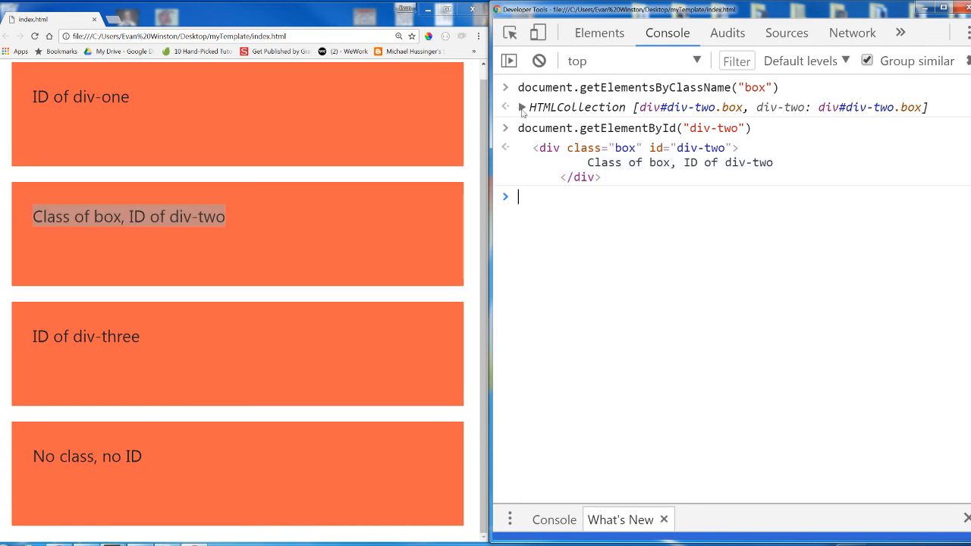
pyautogui.click(522, 106)
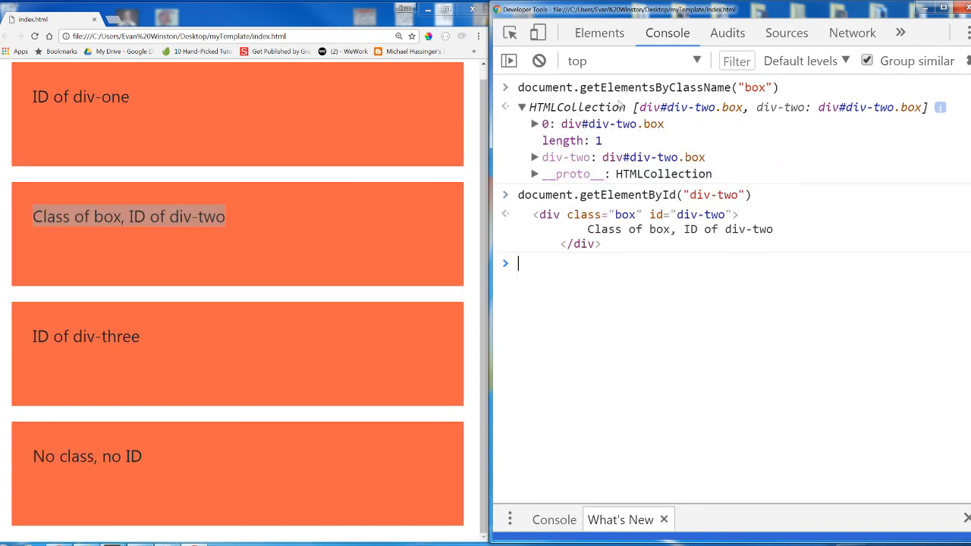
pyautogui.moveTo(680, 229)
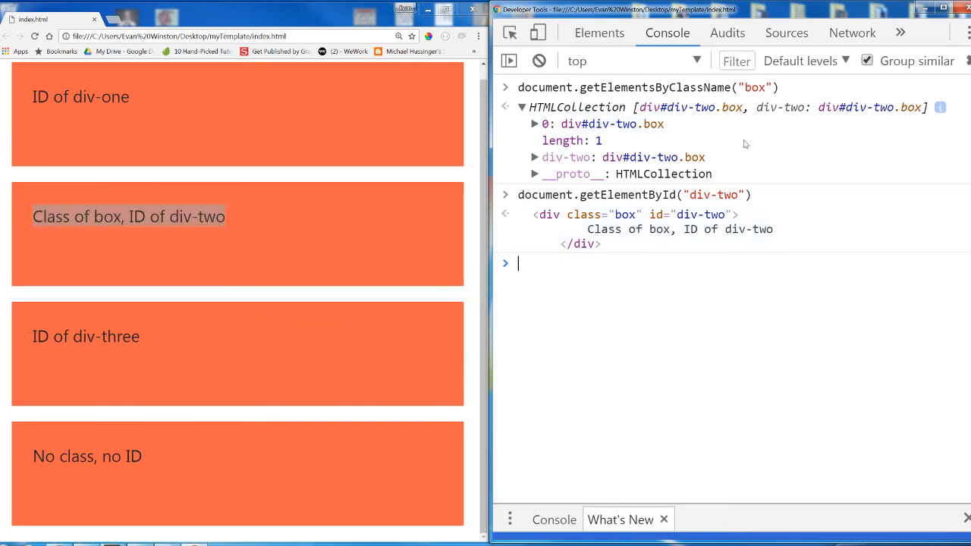
pyautogui.moveTo(615, 125)
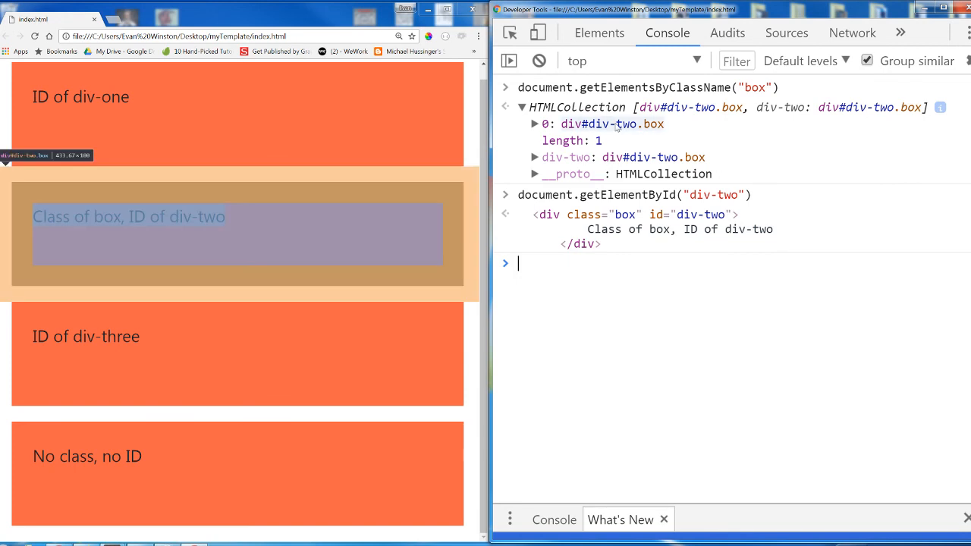